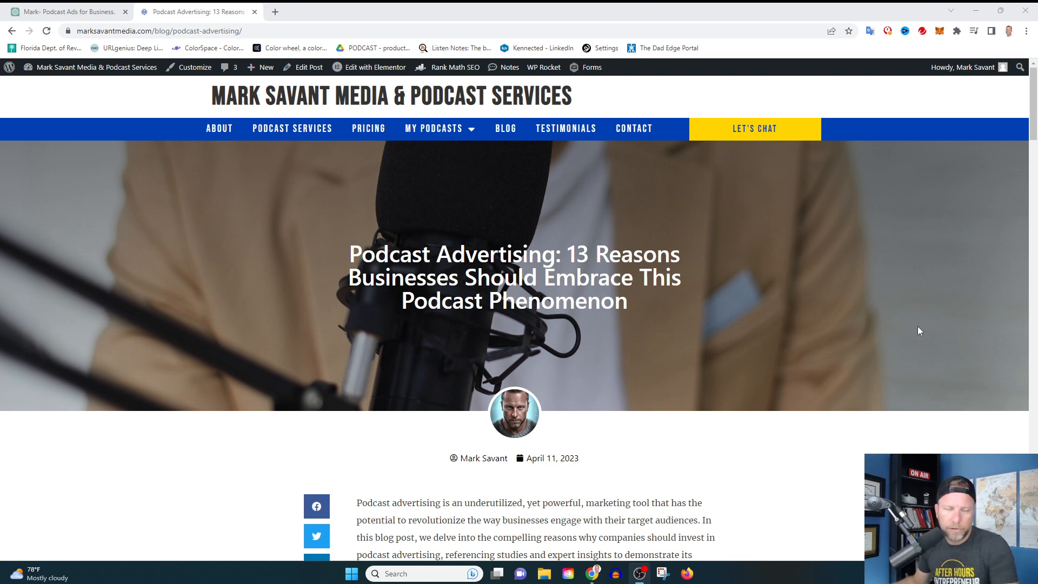
{"action": "mouse_move", "coordinate": [895, 316]}
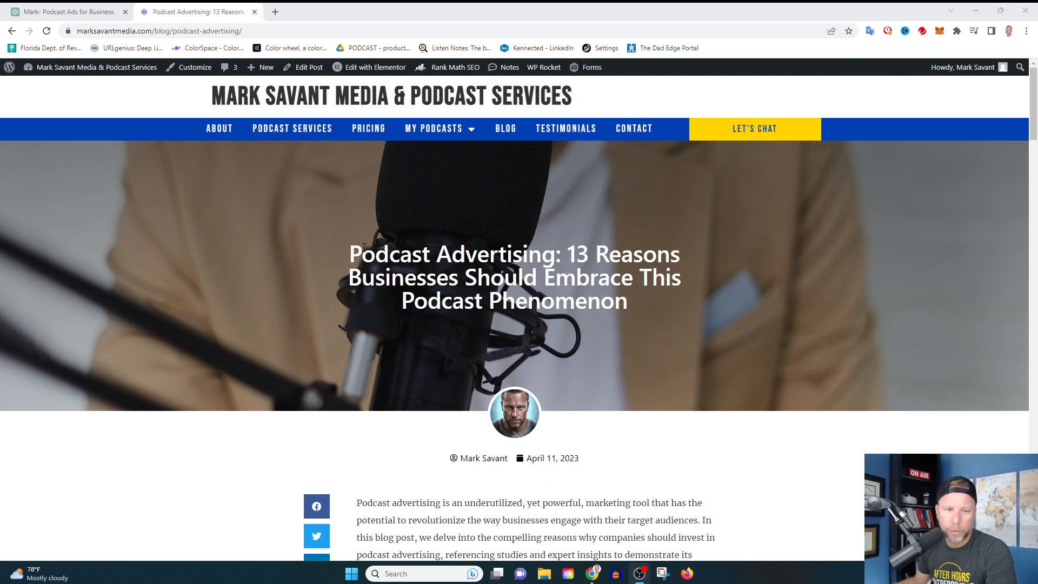
Step: Switch to the podcast ads conversation and highlight 'let's do this step by step' in the first prompt
{"action": "scroll", "scroll_direction": "down", "scroll_amount": 3}
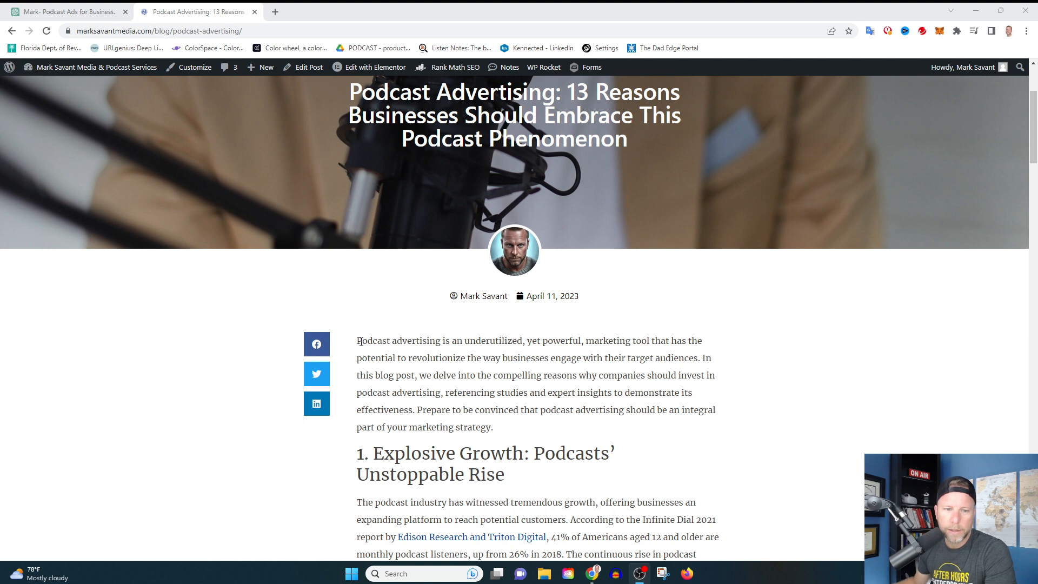
{"action": "mouse_move", "coordinate": [435, 346]}
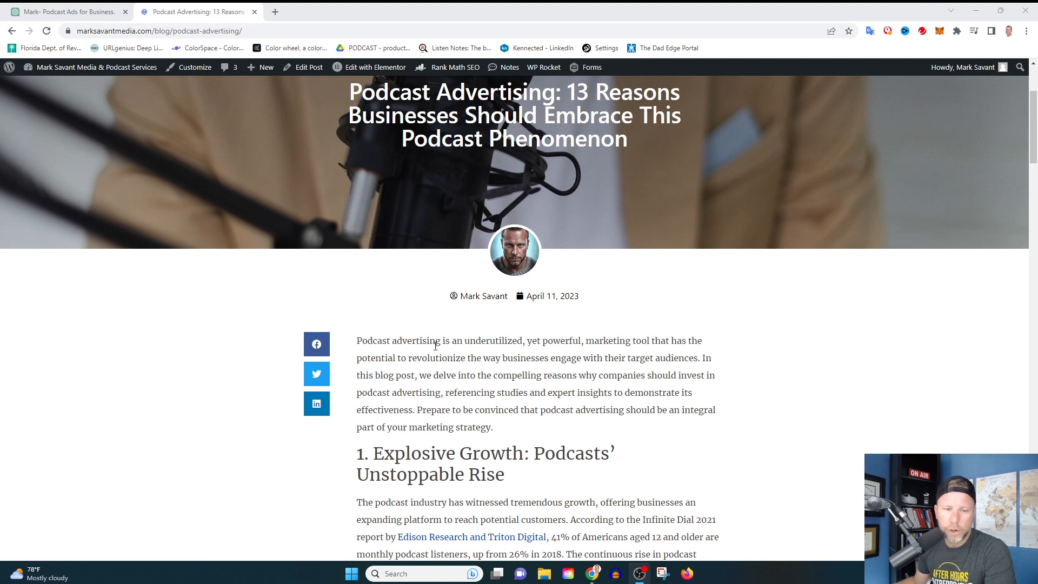
{"action": "scroll", "scroll_direction": "down", "scroll_amount": 3}
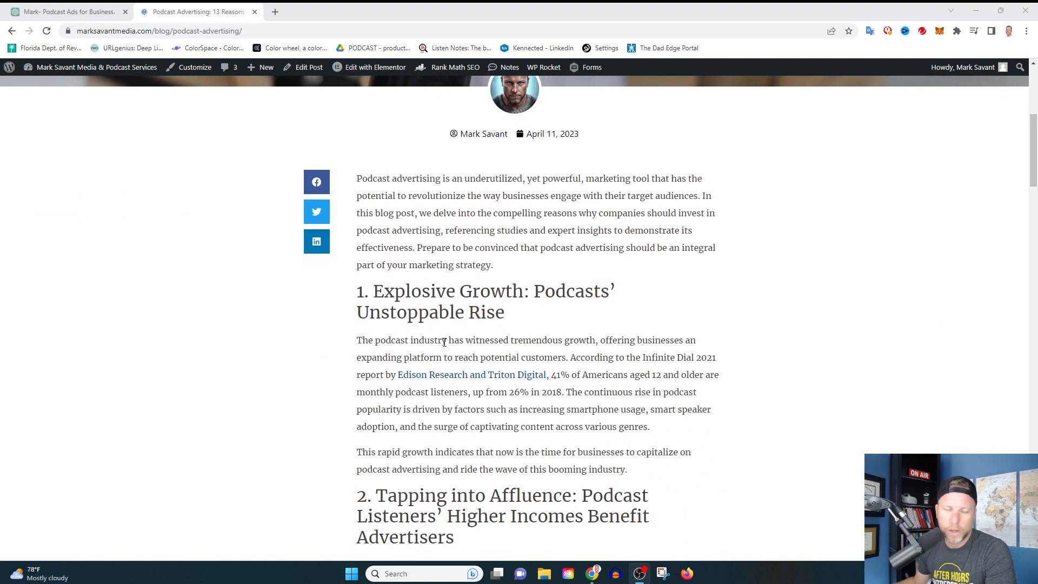
{"action": "mouse_move", "coordinate": [493, 374]}
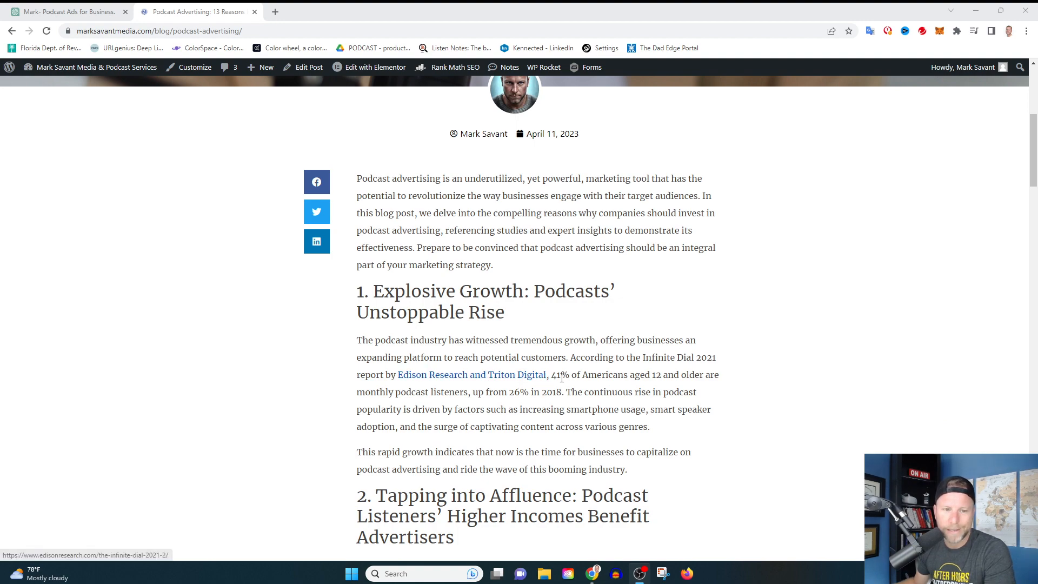
{"action": "scroll", "scroll_direction": "down", "scroll_amount": 3}
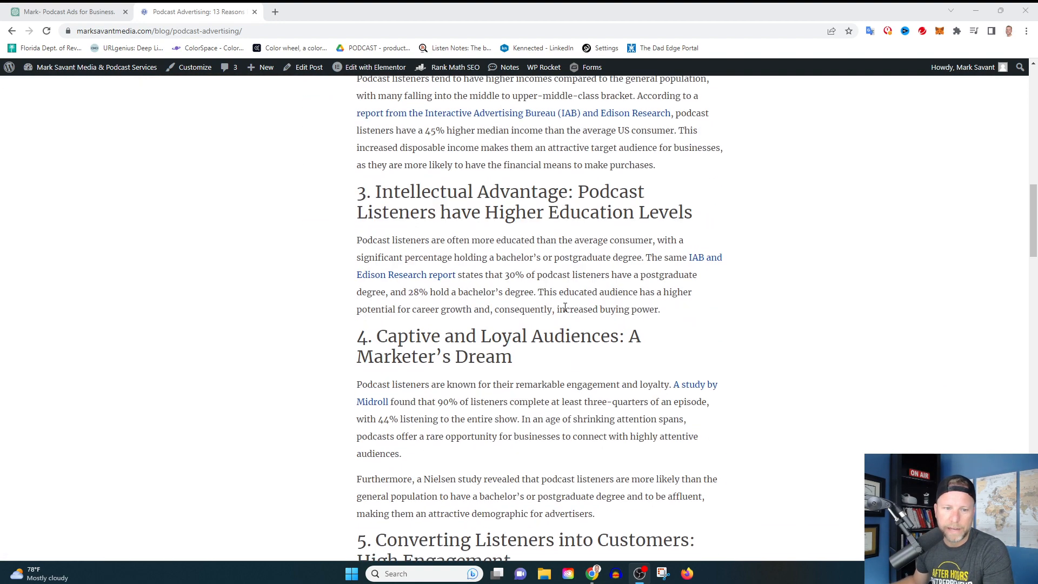
{"action": "scroll", "scroll_direction": "down", "scroll_amount": 3}
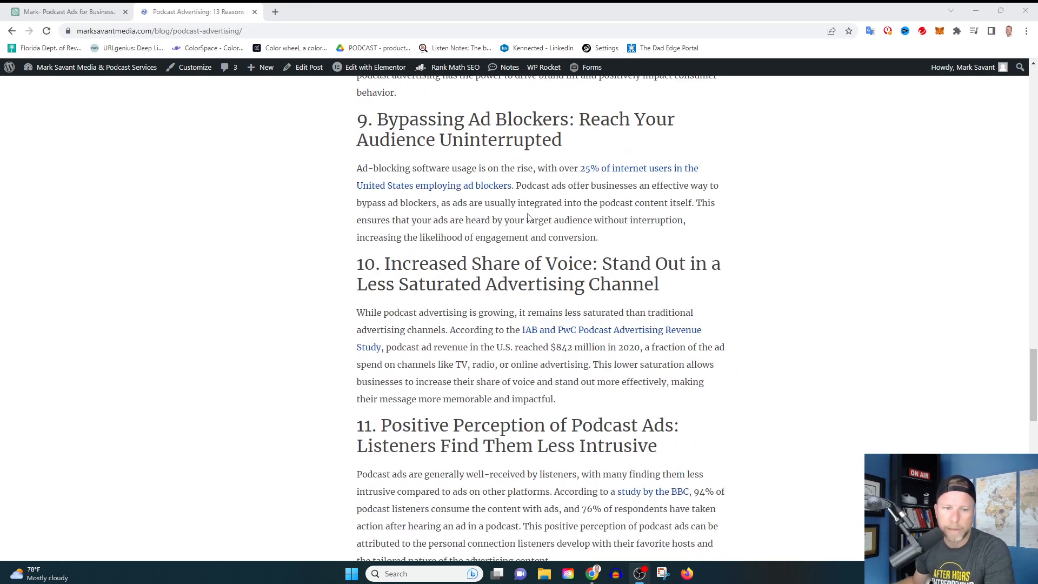
{"action": "scroll", "scroll_direction": "down", "scroll_amount": 3}
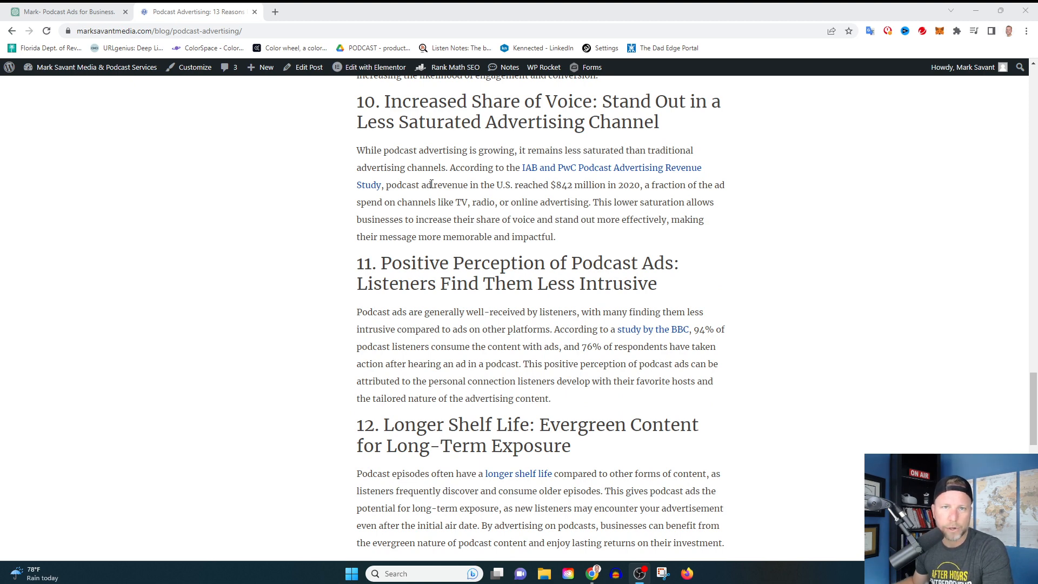
{"action": "mouse_move", "coordinate": [396, 169]}
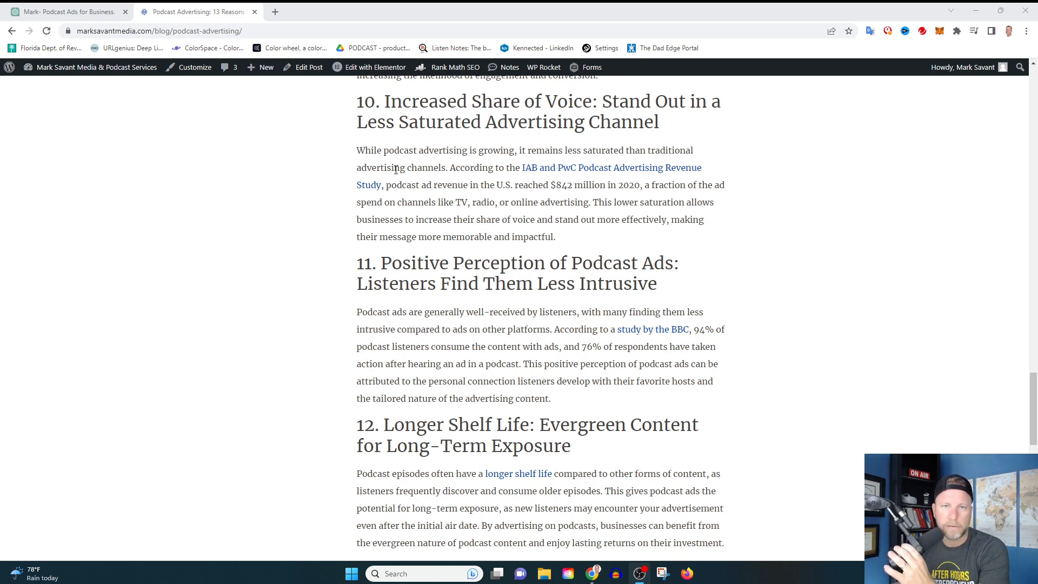
{"action": "mouse_move", "coordinate": [70, 12]}
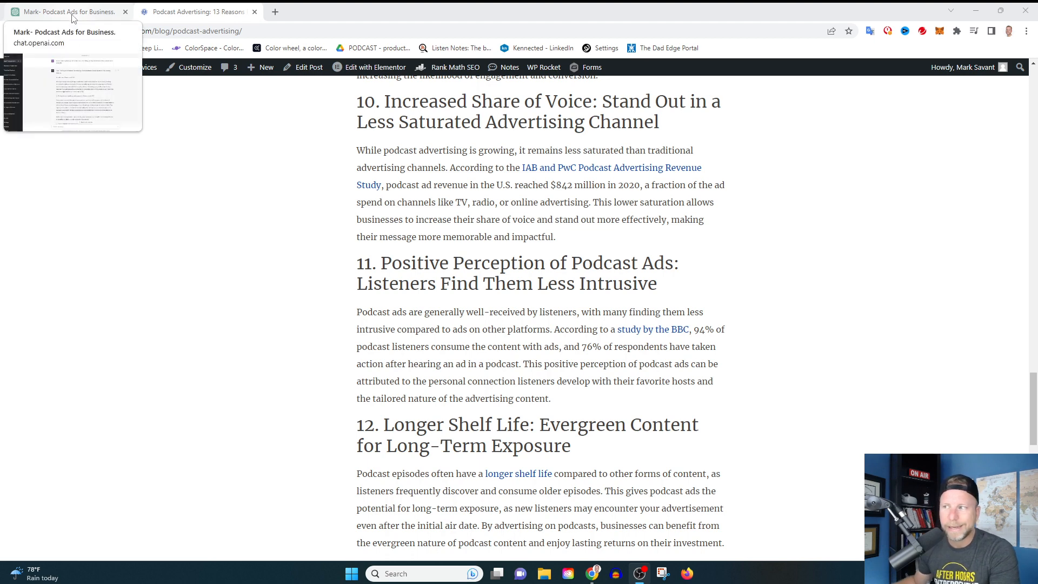
{"action": "left_click", "coordinate": [66, 11]}
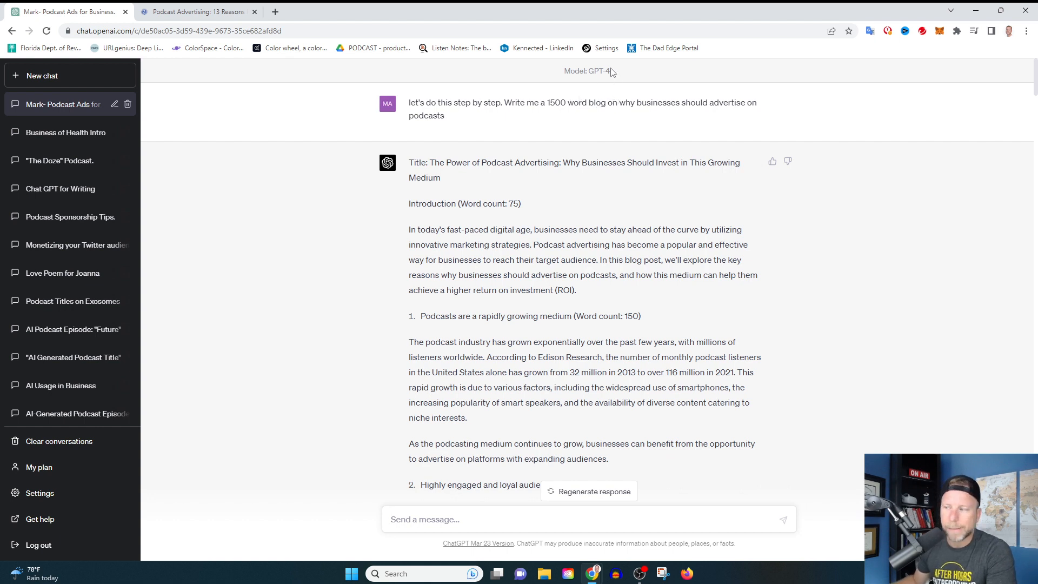
{"action": "mouse_move", "coordinate": [610, 78]}
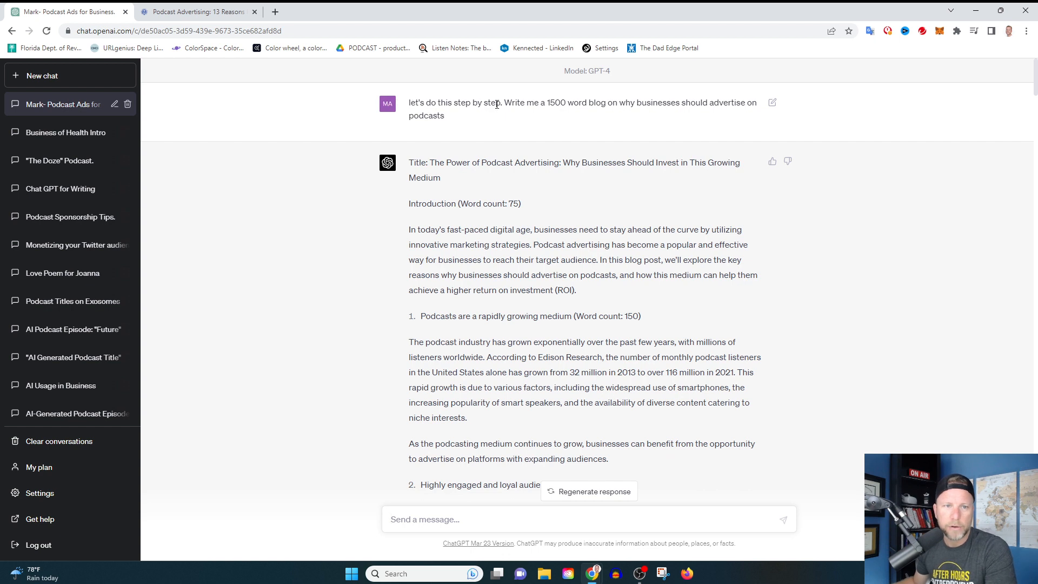
{"action": "left_click_drag", "start_coordinate": [409, 102], "coordinate": [501, 103]}
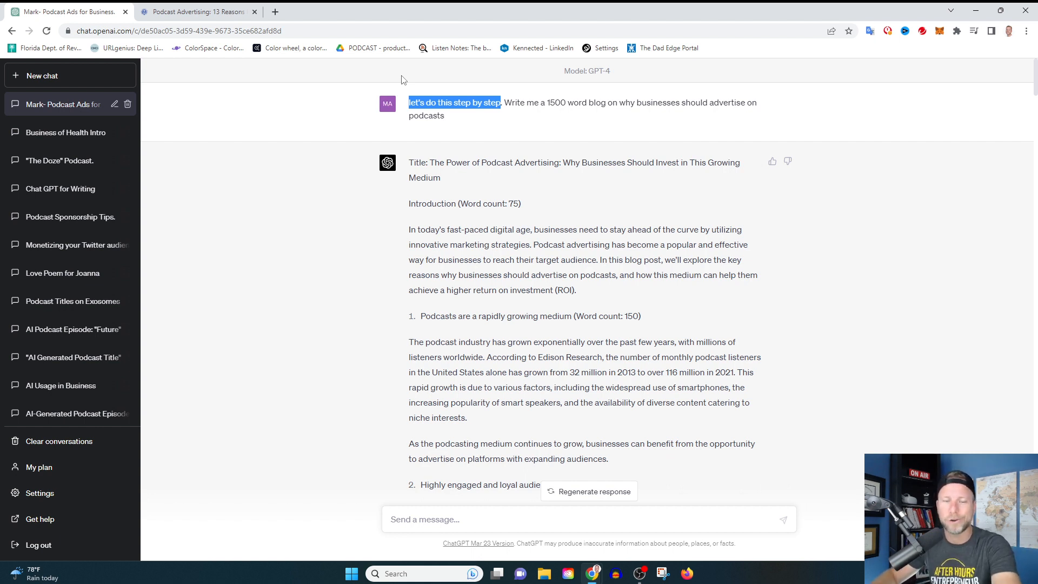
{"action": "mouse_move", "coordinate": [453, 79]}
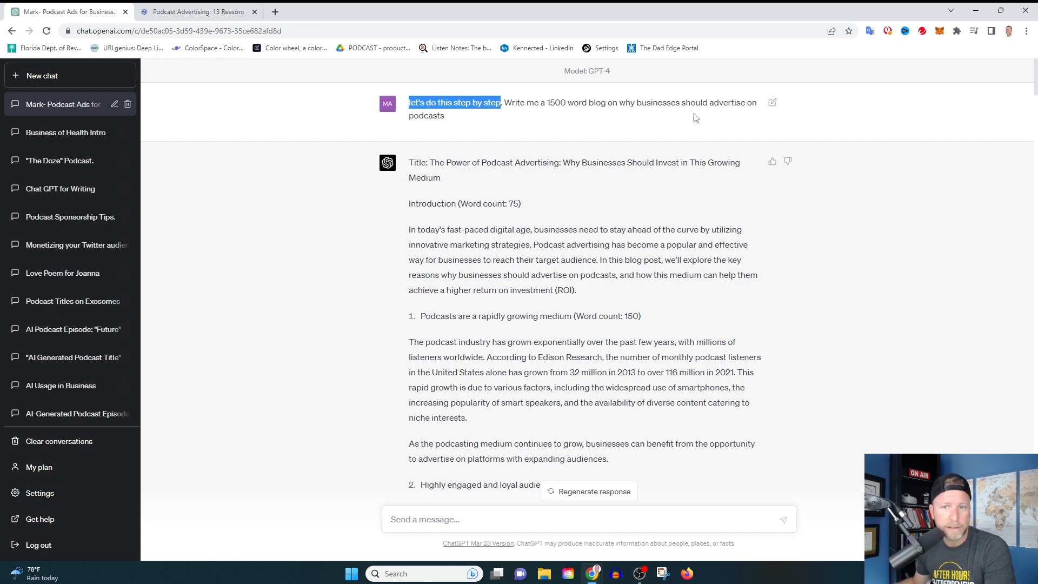
{"action": "mouse_move", "coordinate": [695, 98]}
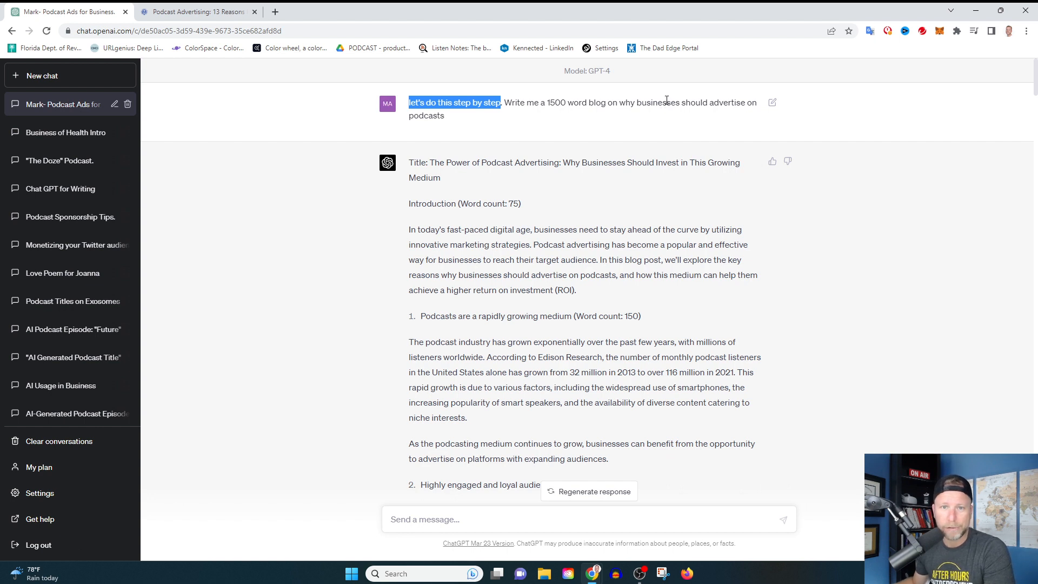
{"action": "mouse_move", "coordinate": [685, 99]}
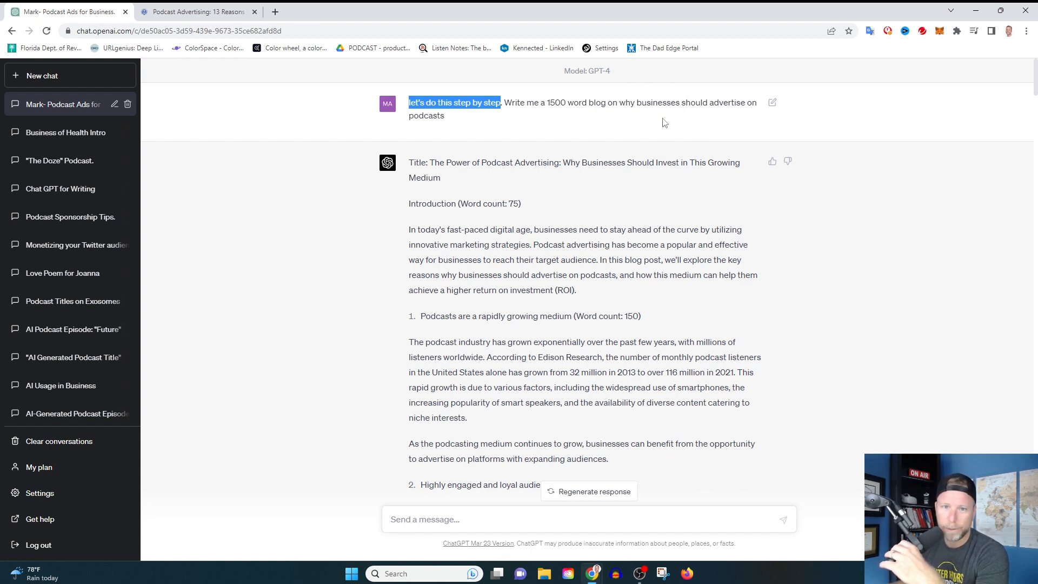
{"action": "mouse_move", "coordinate": [748, 115]}
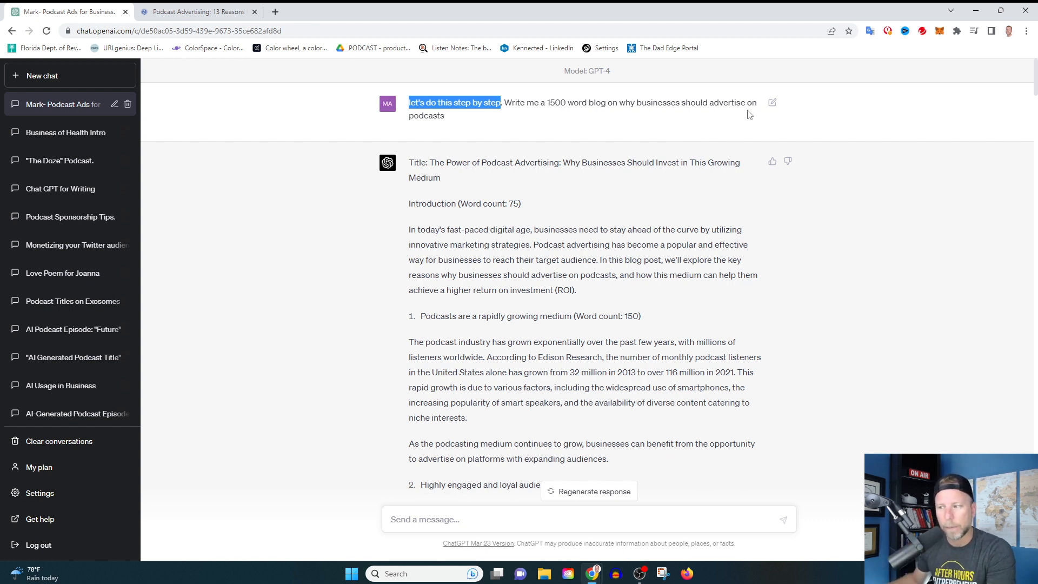
{"action": "mouse_move", "coordinate": [742, 115]}
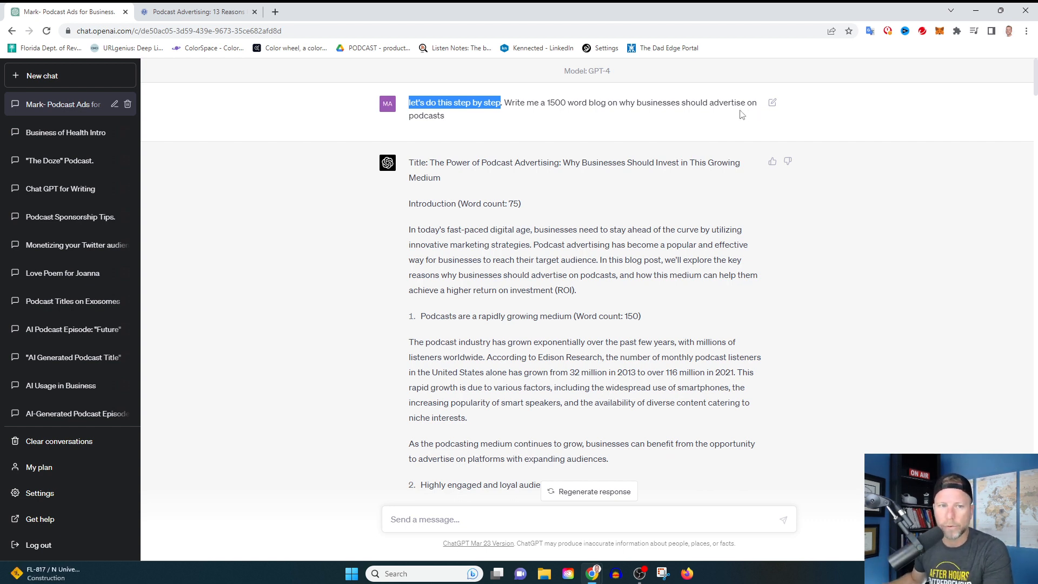
{"action": "mouse_move", "coordinate": [509, 115]}
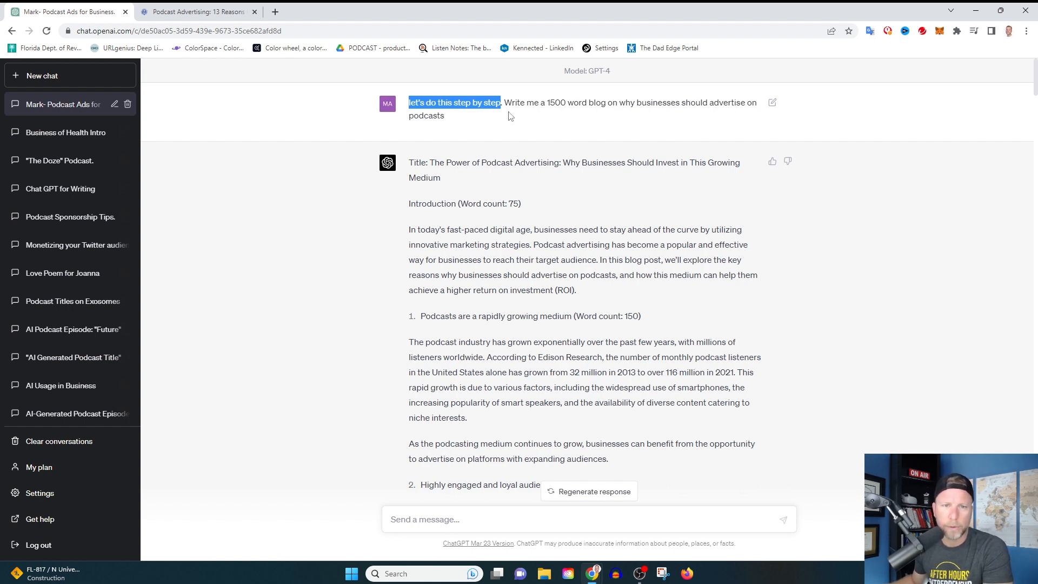
{"action": "left_click_drag", "start_coordinate": [505, 102], "coordinate": [444, 115]}
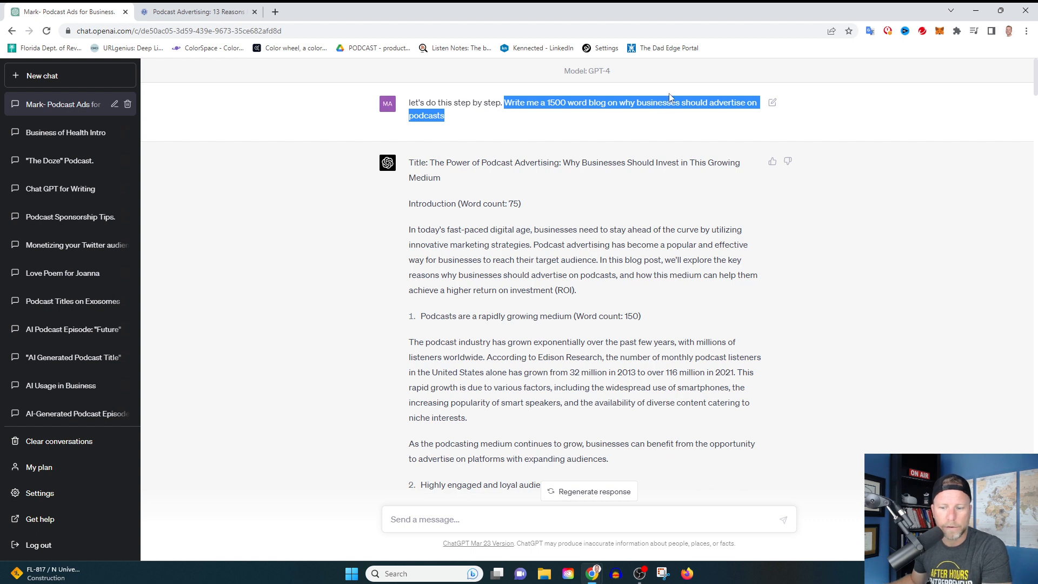
{"action": "mouse_move", "coordinate": [617, 46]}
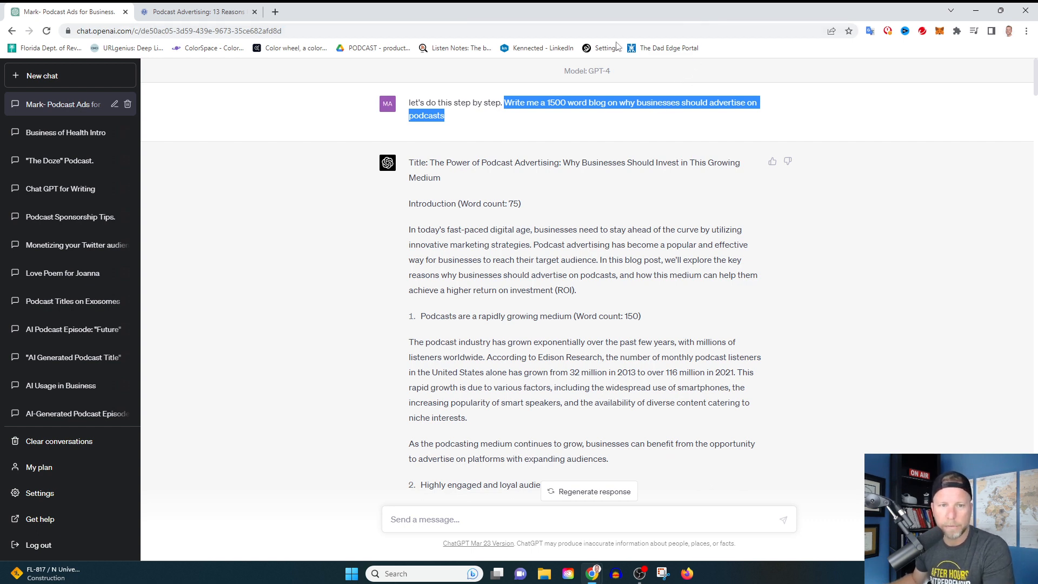
{"action": "mouse_move", "coordinate": [530, 151]}
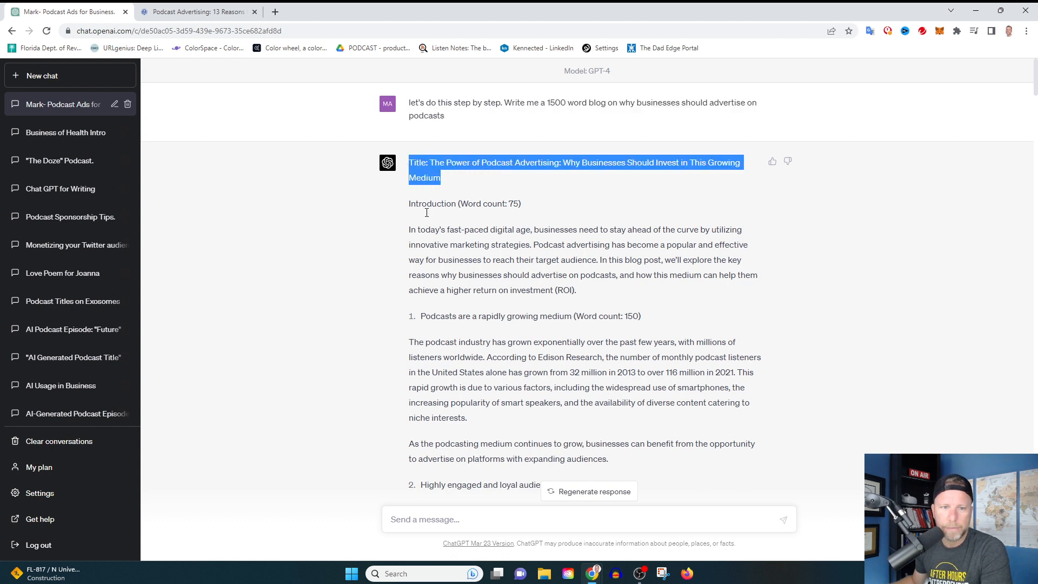
{"action": "mouse_move", "coordinate": [565, 332]}
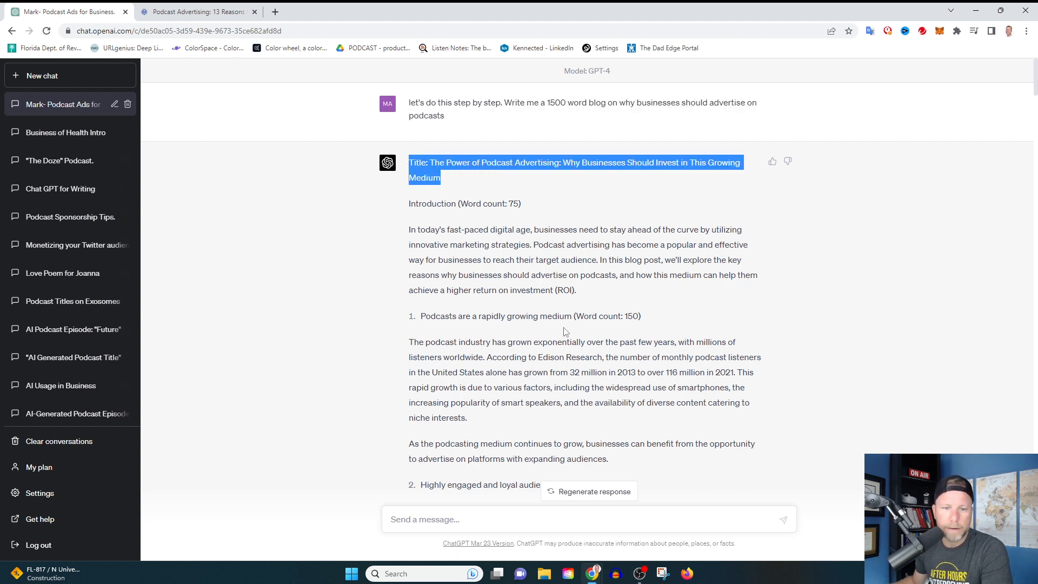
{"action": "mouse_move", "coordinate": [421, 318]}
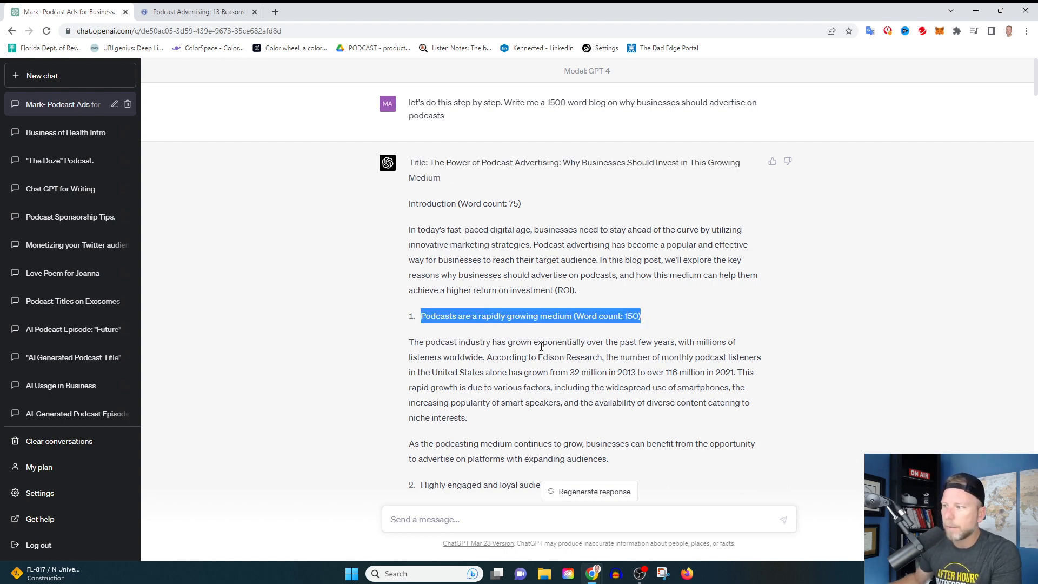
{"action": "scroll", "scroll_direction": "down", "scroll_amount": 3}
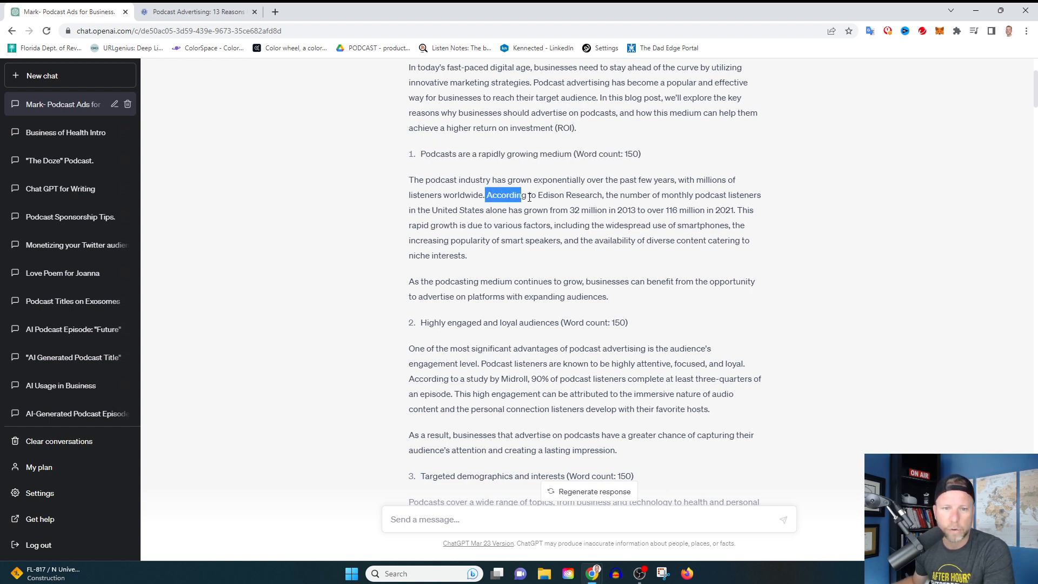
{"action": "left_click_drag", "start_coordinate": [521, 194], "coordinate": [713, 210]}
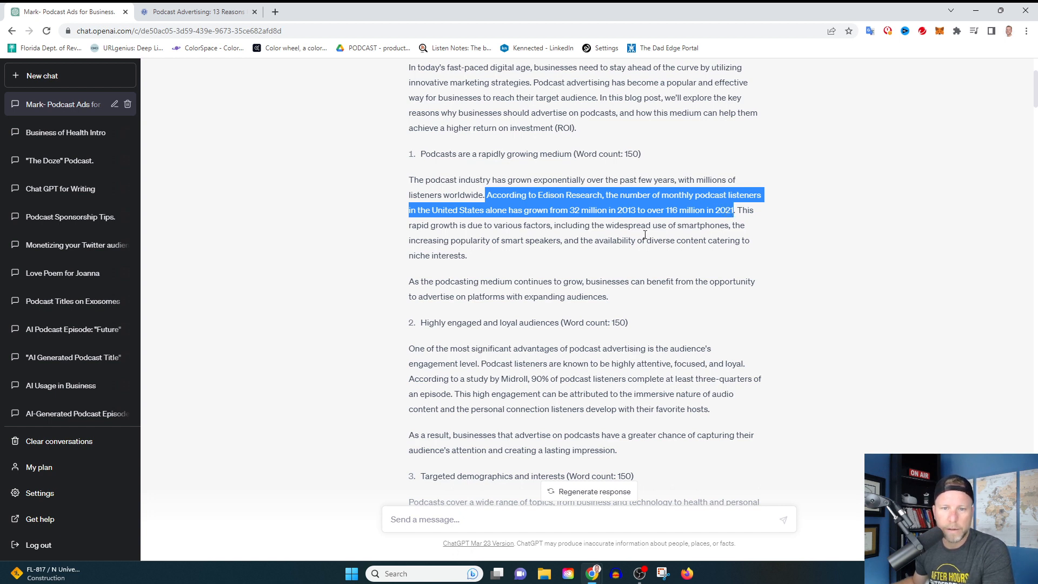
{"action": "mouse_move", "coordinate": [748, 195]}
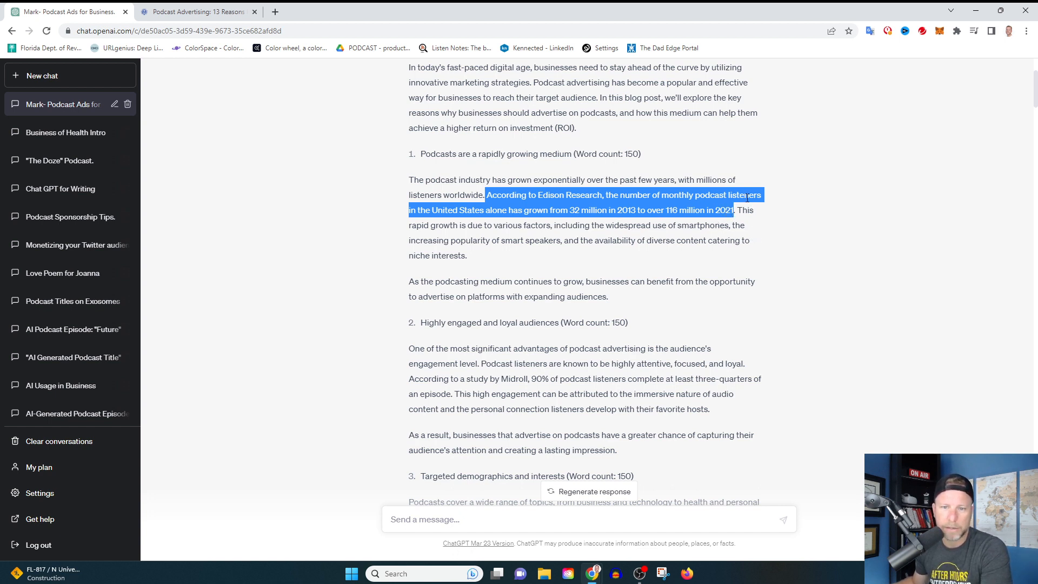
{"action": "mouse_move", "coordinate": [726, 253]}
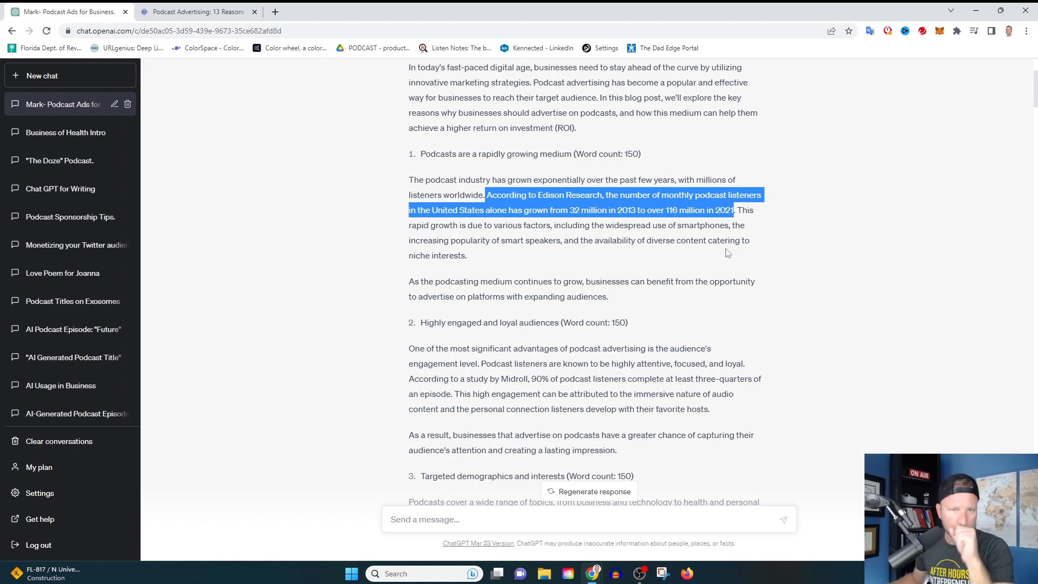
{"action": "scroll", "scroll_direction": "down", "scroll_amount": 3}
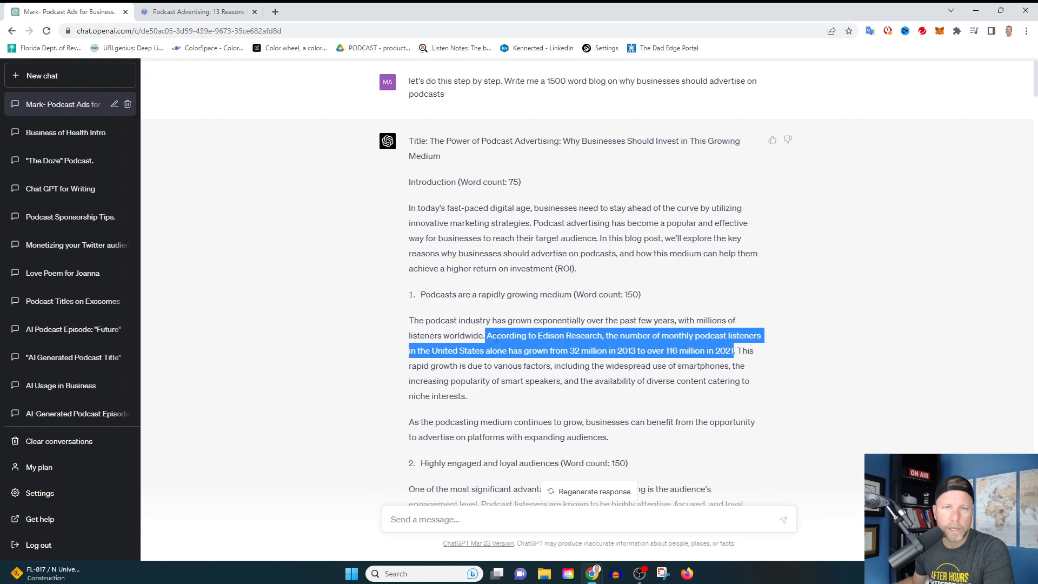
{"action": "scroll", "scroll_direction": "down", "scroll_amount": 3}
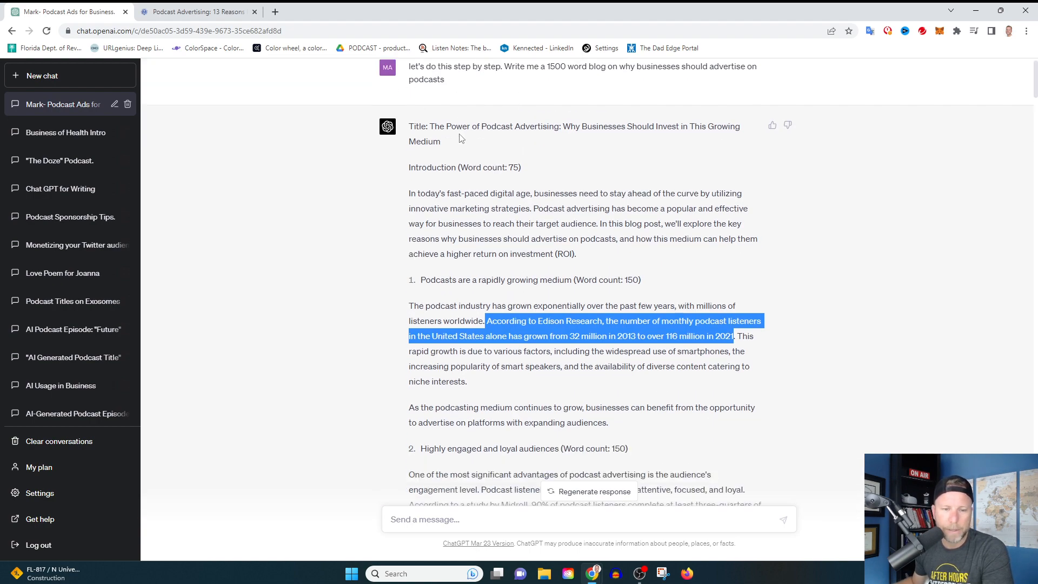
{"action": "scroll", "scroll_direction": "down", "scroll_amount": 3}
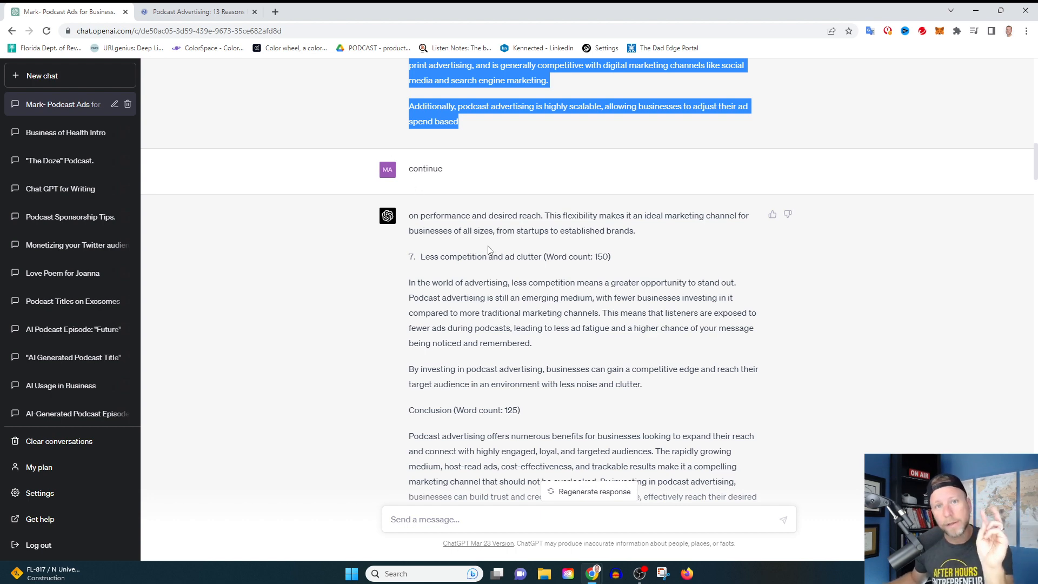
{"action": "mouse_move", "coordinate": [499, 199]}
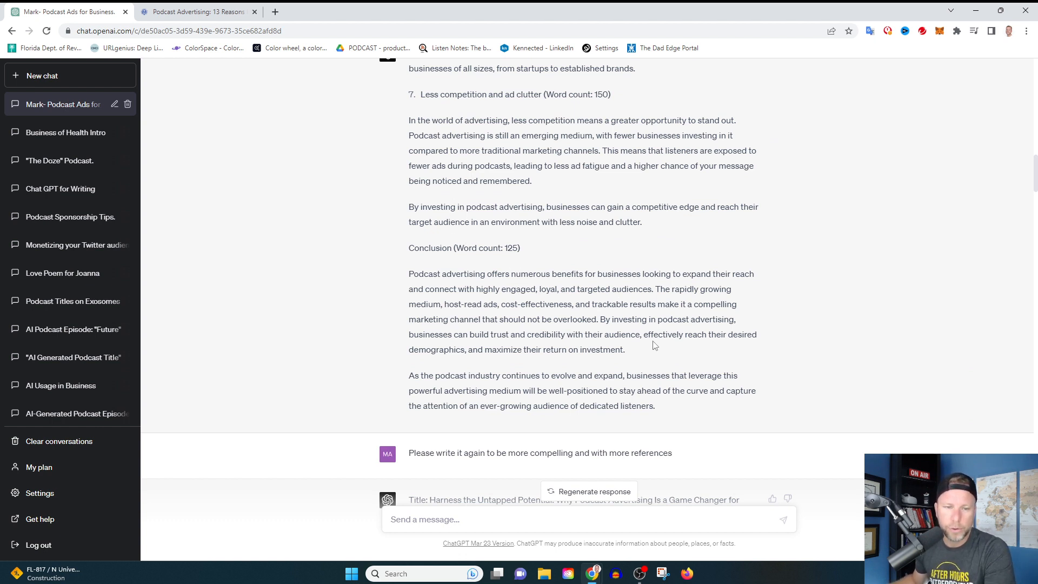
{"action": "mouse_move", "coordinate": [868, 412]}
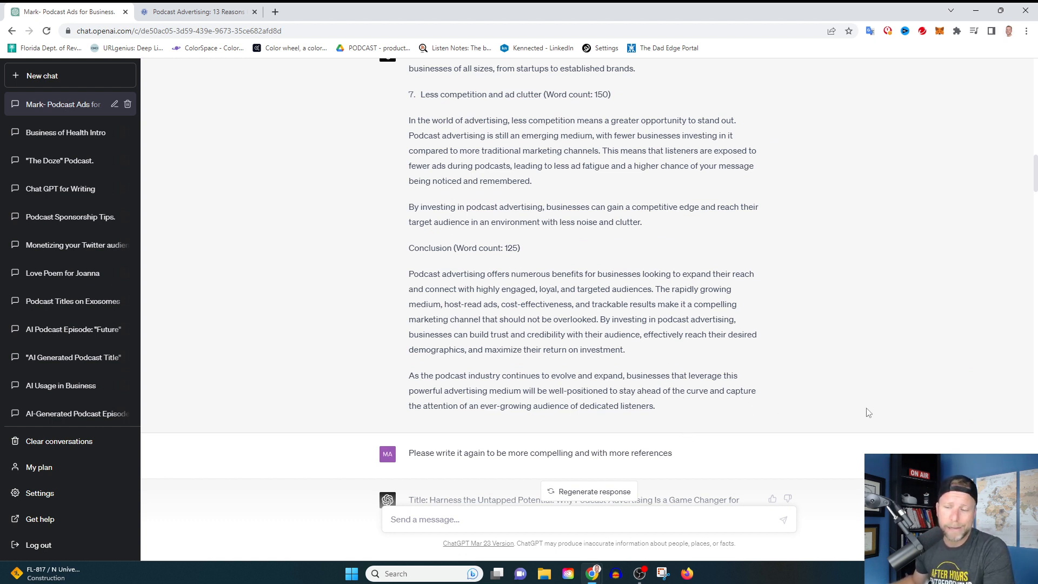
{"action": "mouse_move", "coordinate": [902, 418]}
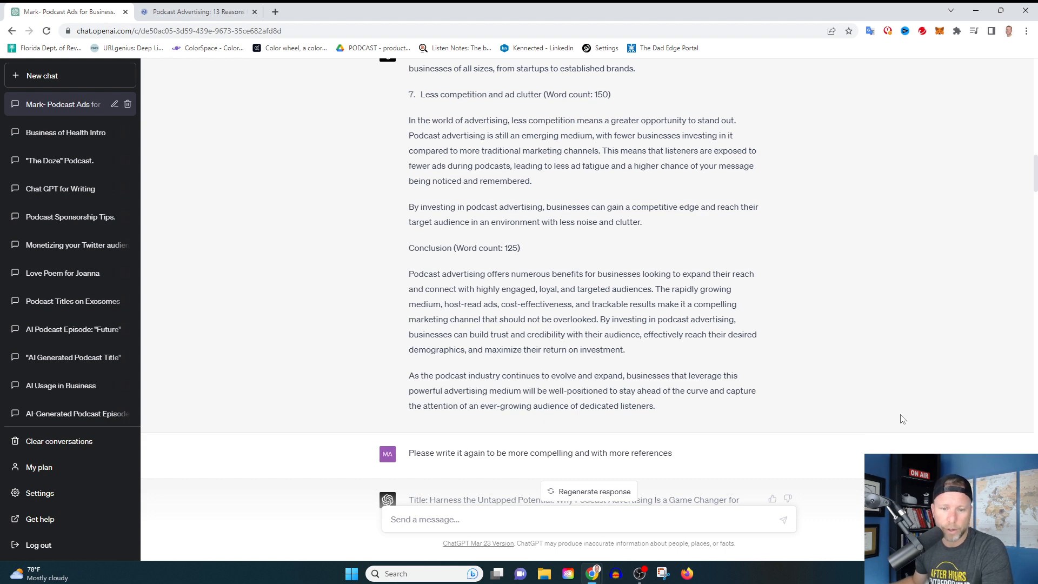
{"action": "mouse_move", "coordinate": [563, 306]}
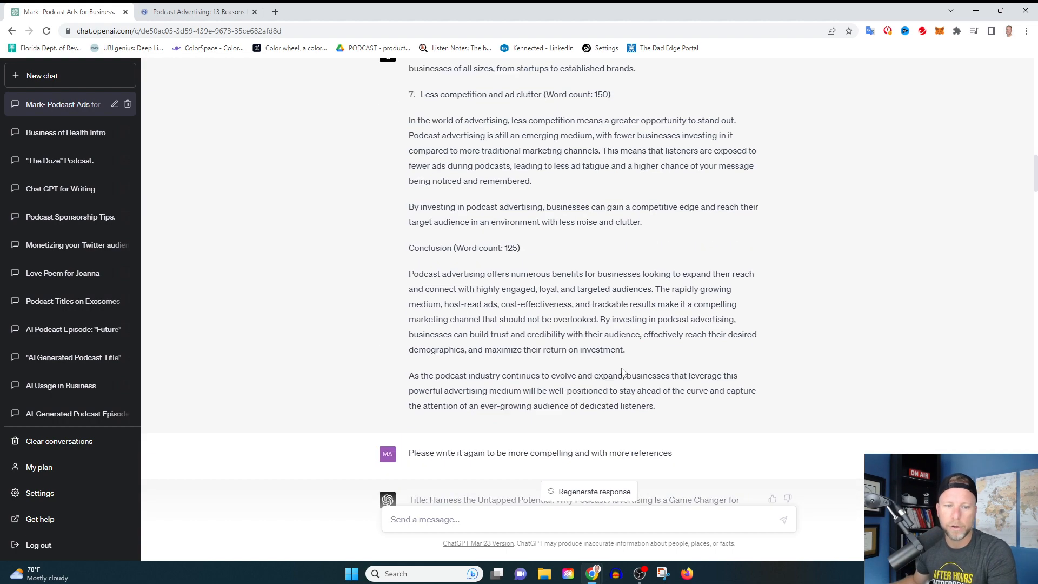
{"action": "scroll", "scroll_direction": "down", "scroll_amount": 3}
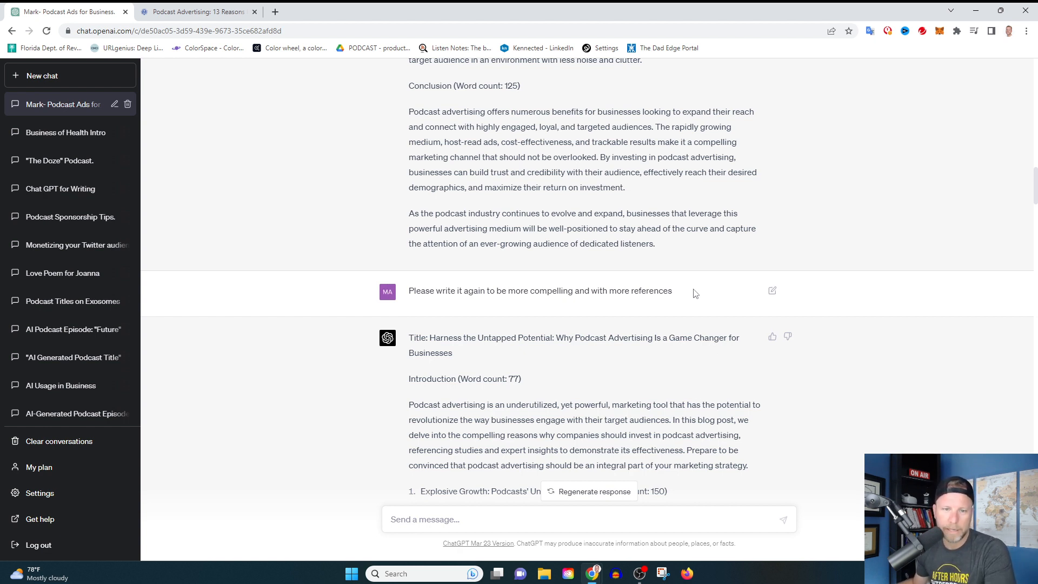
{"action": "mouse_move", "coordinate": [449, 353]}
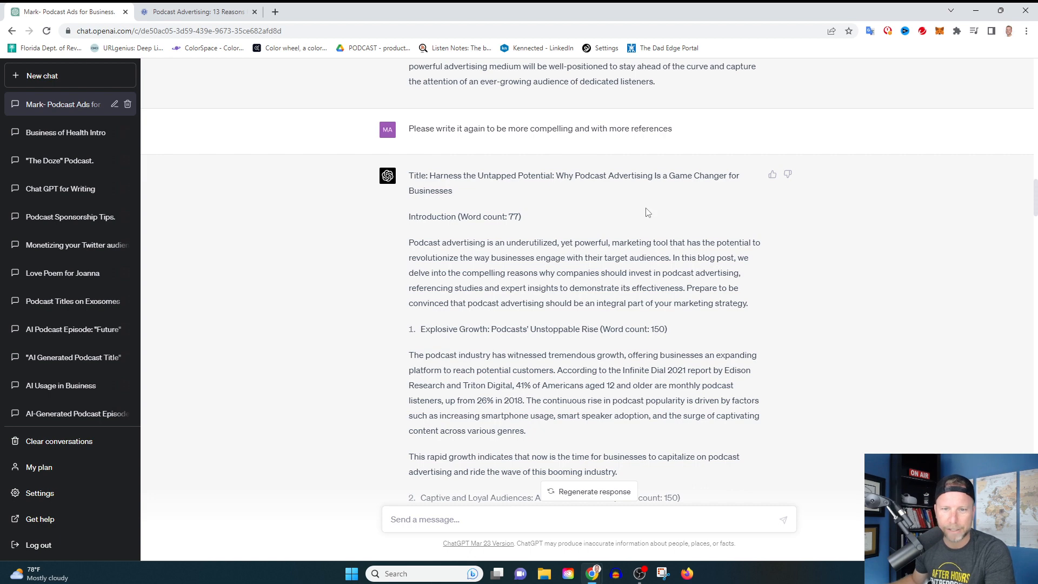
{"action": "mouse_move", "coordinate": [907, 366]}
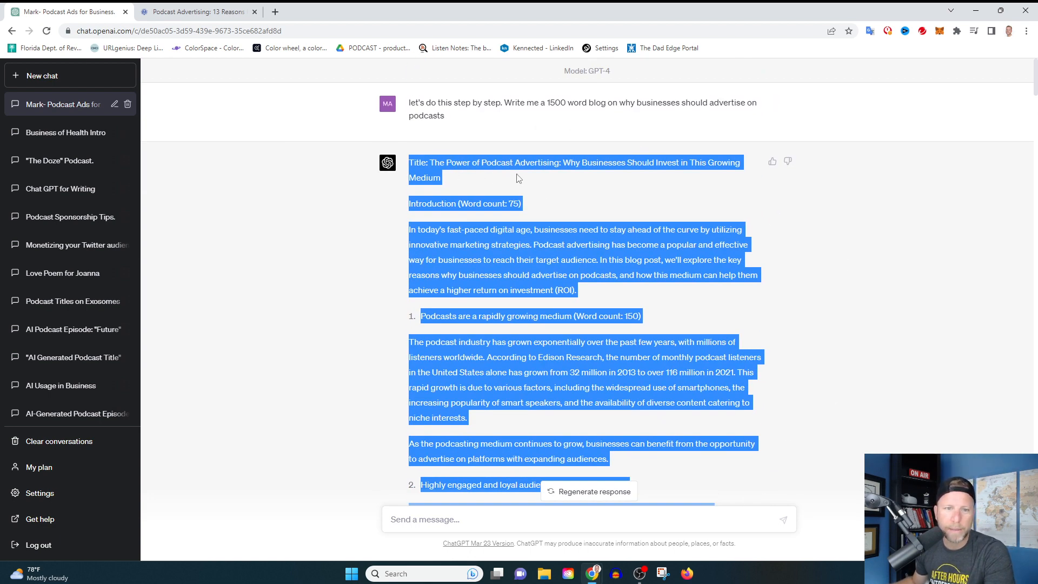
{"action": "mouse_move", "coordinate": [602, 213]}
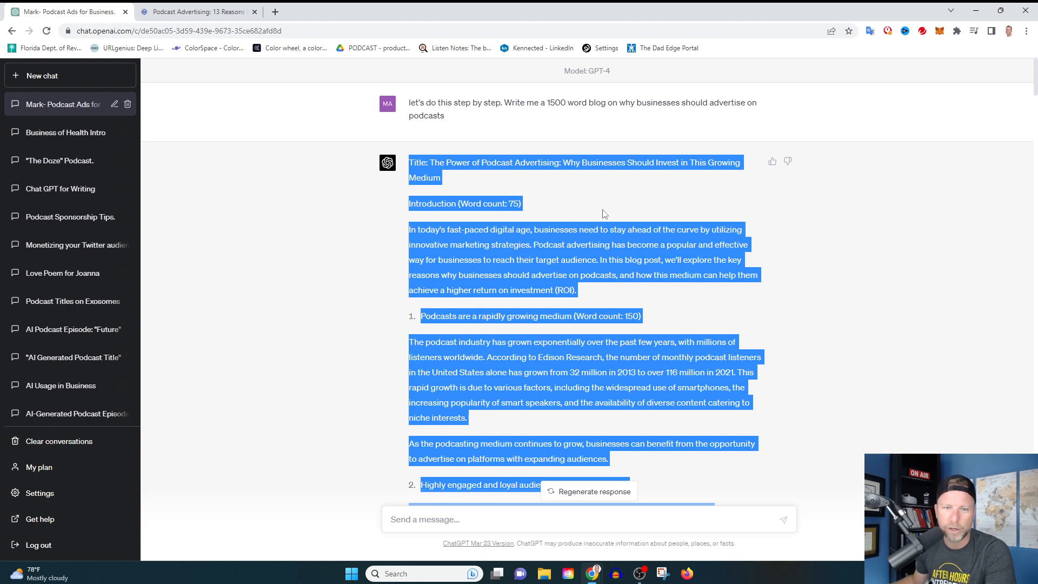
{"action": "scroll", "scroll_direction": "down", "scroll_amount": 3}
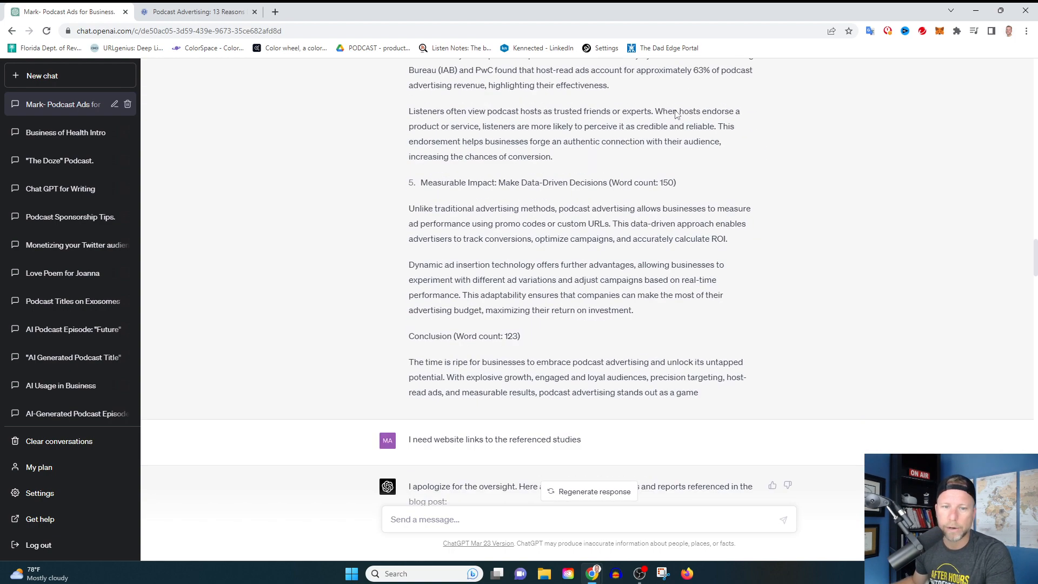
{"action": "scroll", "scroll_direction": "down", "scroll_amount": 3}
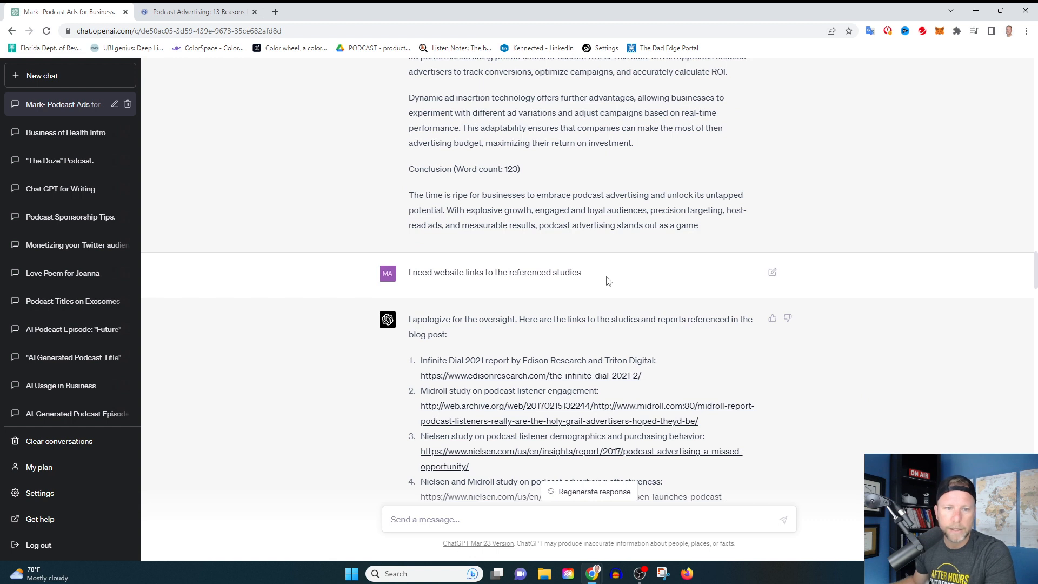
{"action": "mouse_move", "coordinate": [641, 268]}
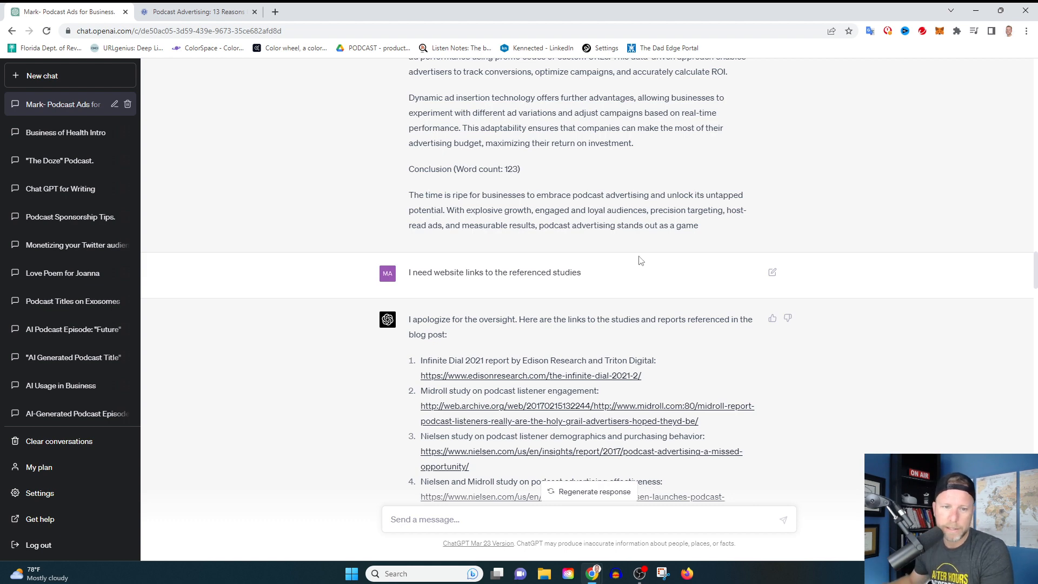
{"action": "scroll", "scroll_direction": "down", "scroll_amount": 3}
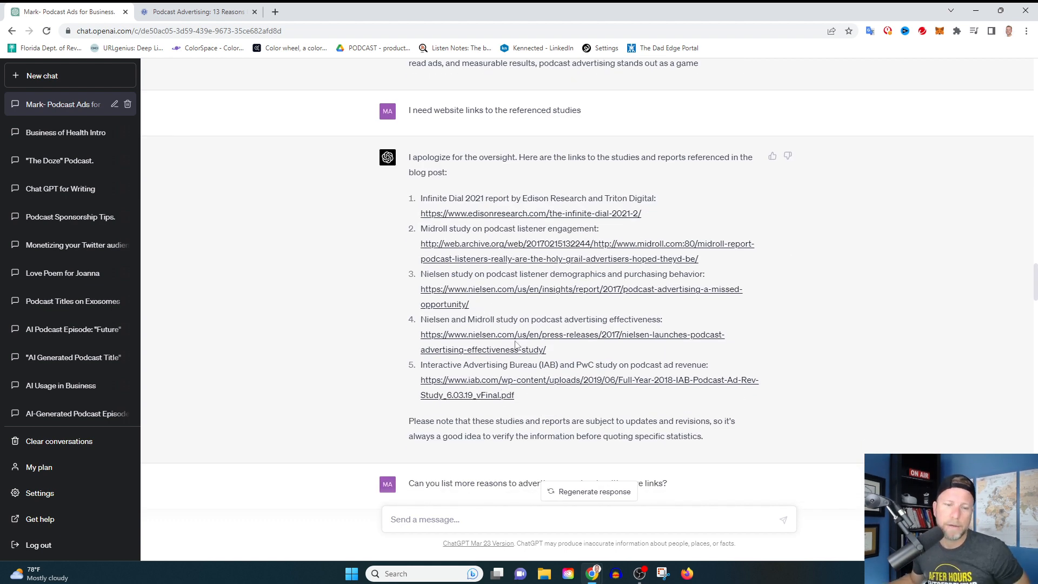
{"action": "mouse_move", "coordinate": [530, 213]}
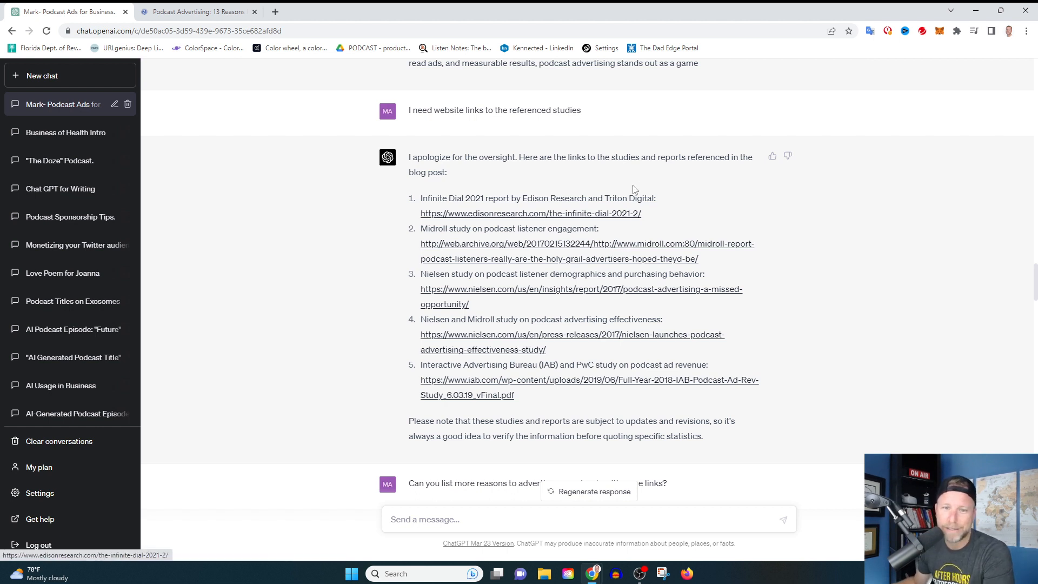
{"action": "mouse_move", "coordinate": [611, 192]}
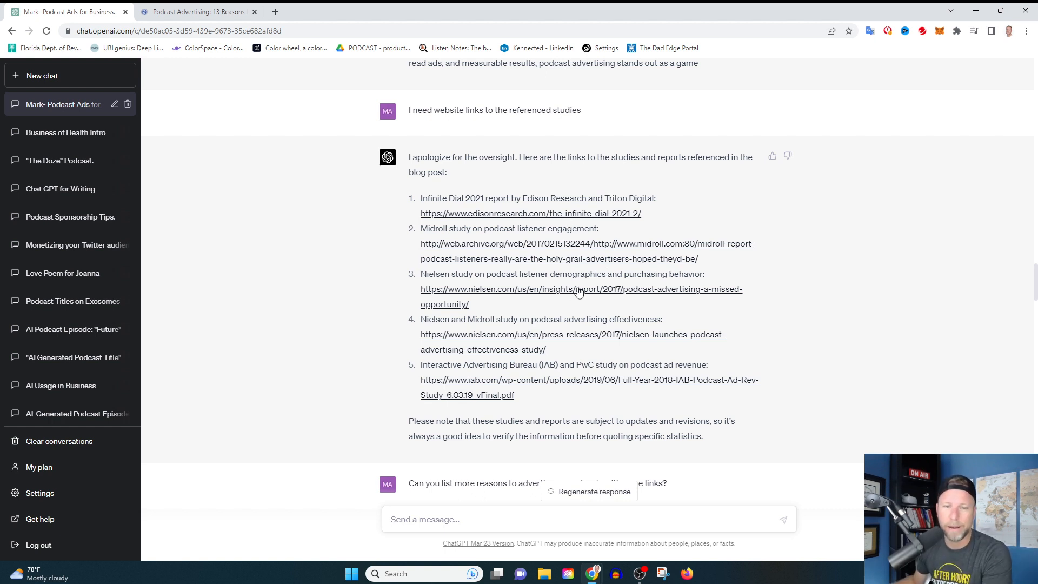
{"action": "mouse_move", "coordinate": [703, 318]}
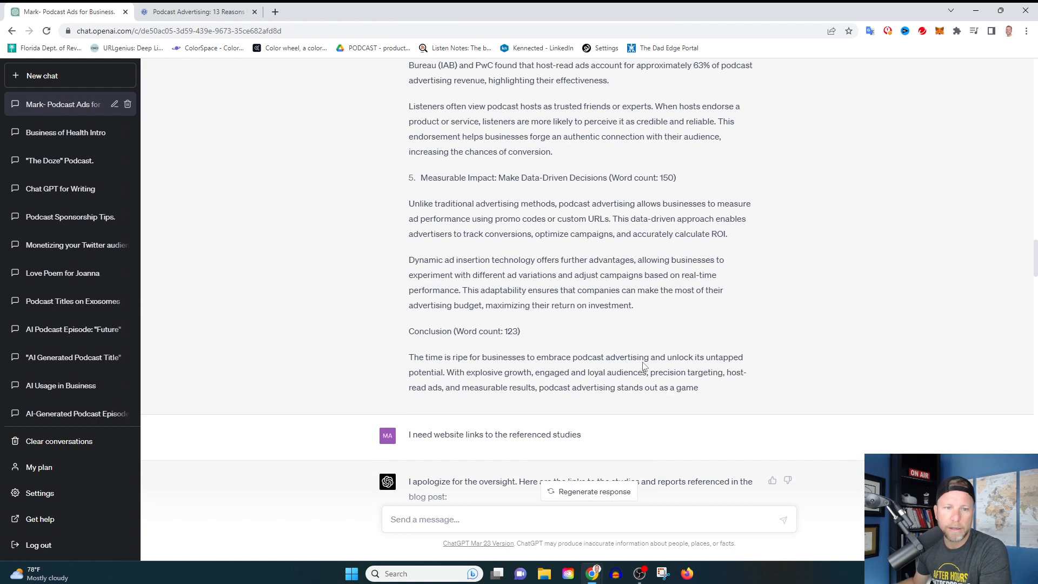
{"action": "scroll", "scroll_direction": "down", "scroll_amount": 3}
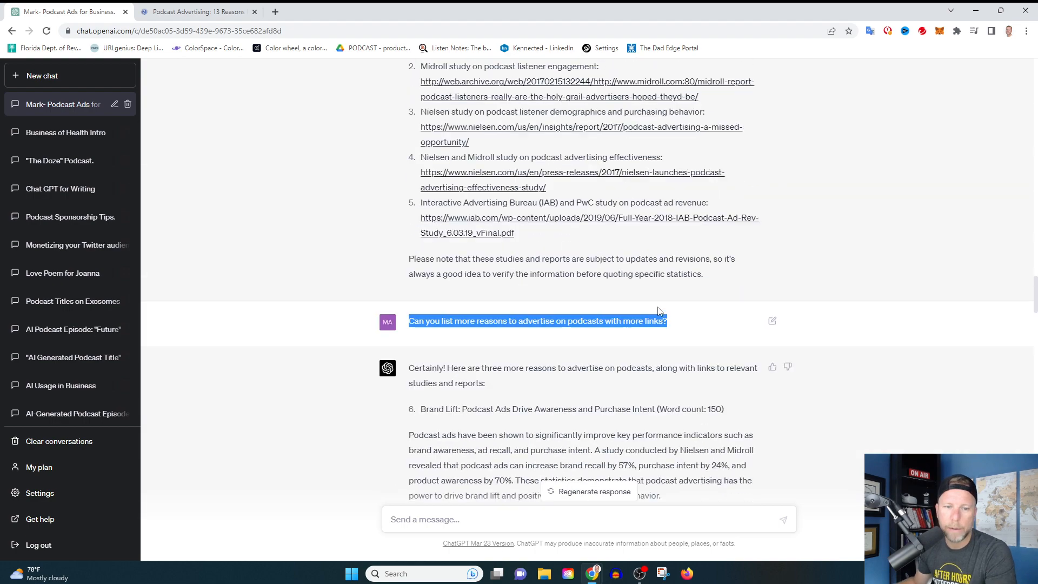
{"action": "scroll", "scroll_direction": "down", "scroll_amount": 3}
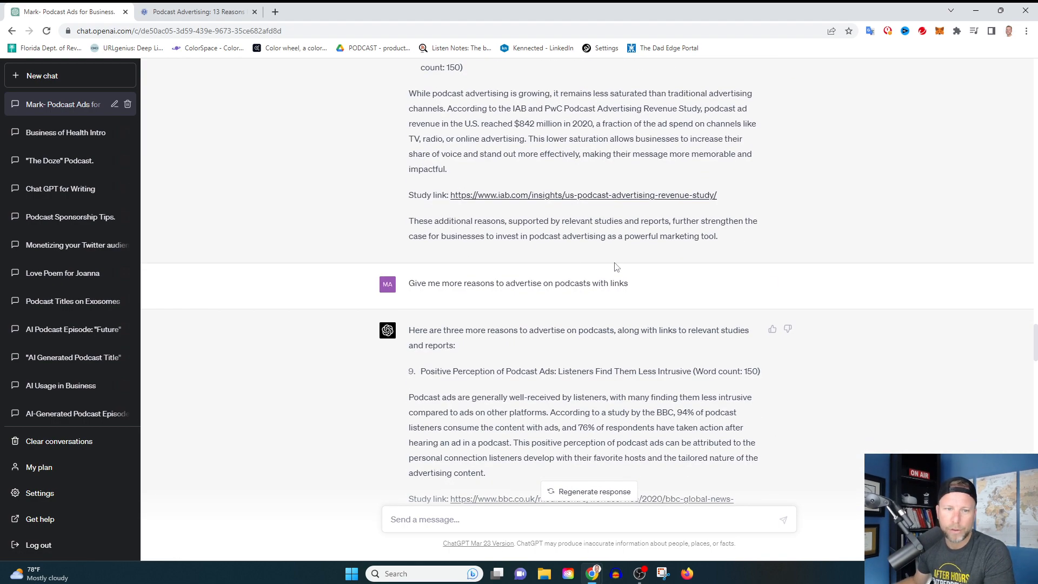
{"action": "scroll", "scroll_direction": "up", "scroll_amount": 3}
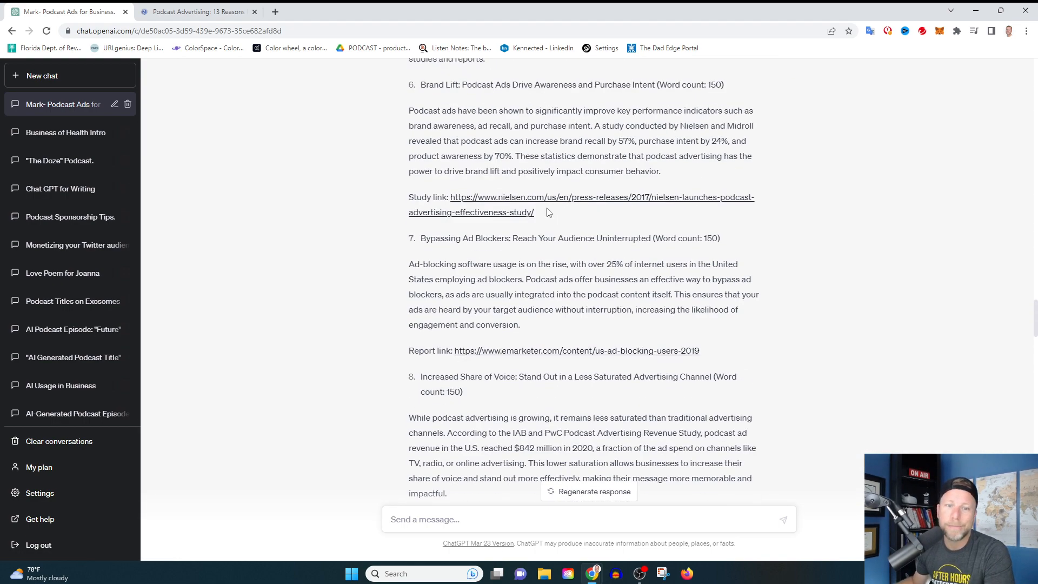
{"action": "mouse_move", "coordinate": [571, 235]}
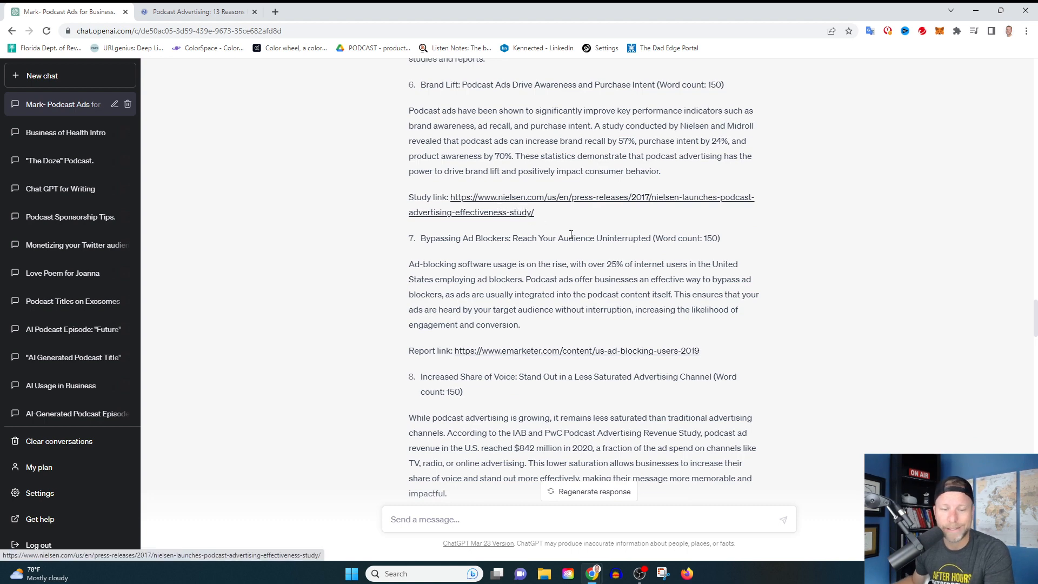
{"action": "scroll", "scroll_direction": "down", "scroll_amount": 3}
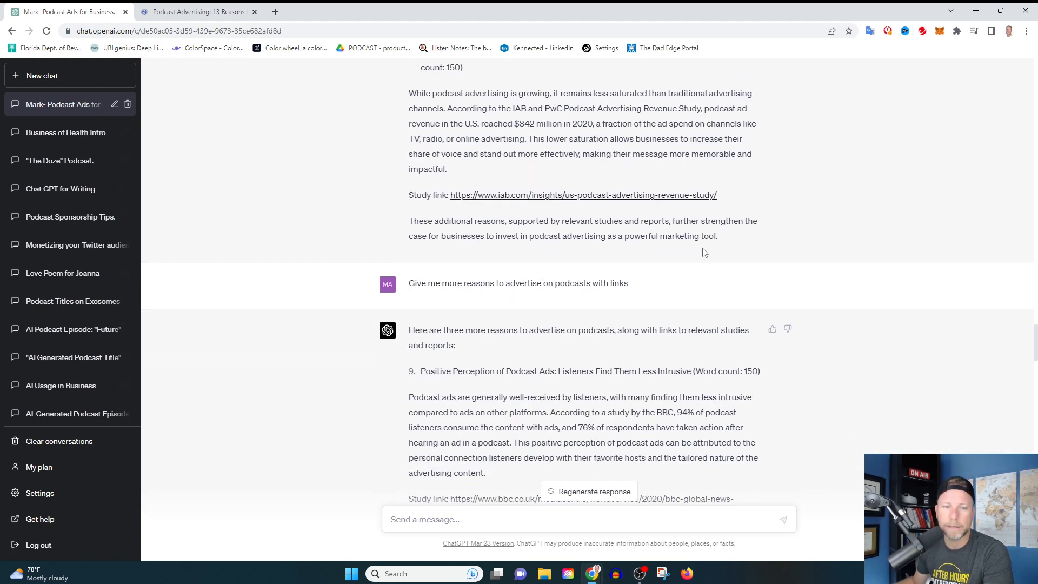
{"action": "scroll", "scroll_direction": "down", "scroll_amount": 3}
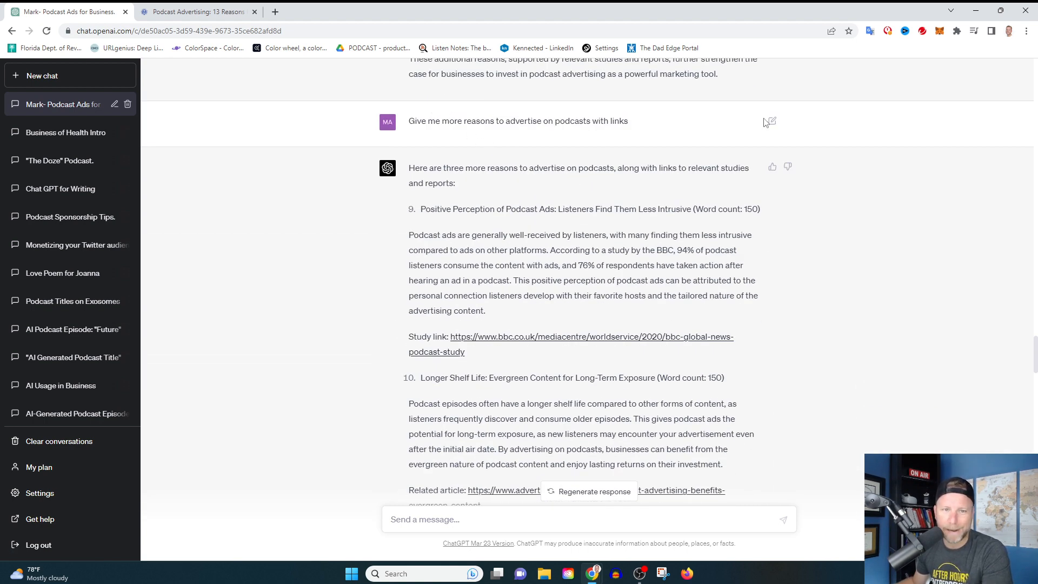
{"action": "mouse_move", "coordinate": [732, 118]}
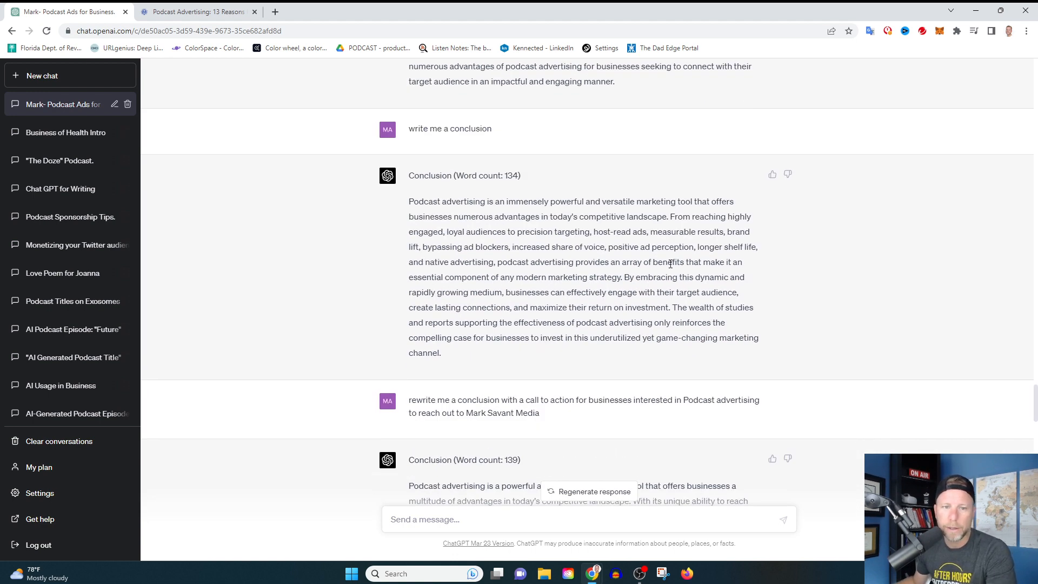
{"action": "scroll", "scroll_direction": "down", "scroll_amount": 3}
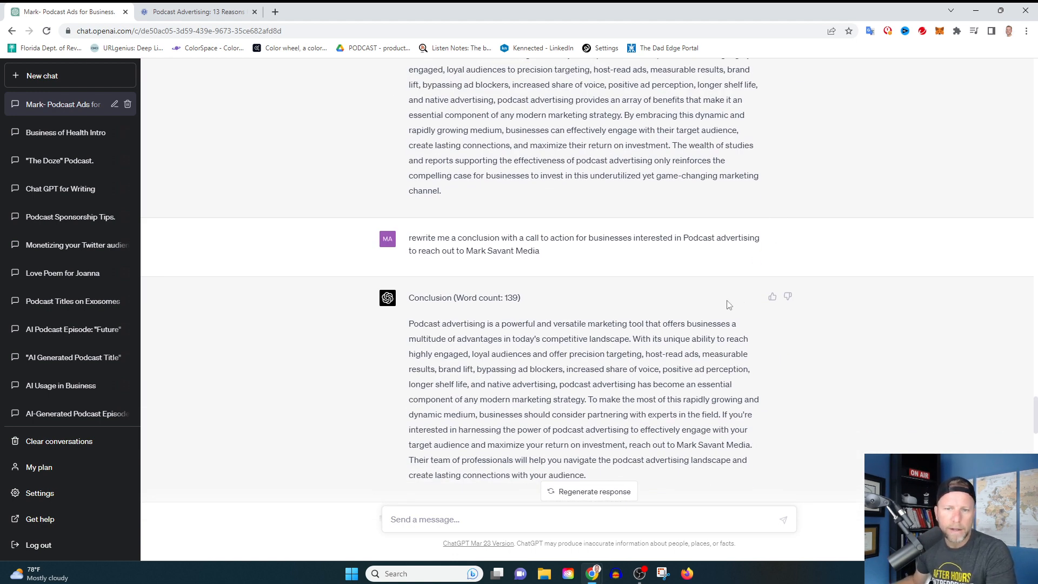
{"action": "mouse_move", "coordinate": [652, 312]}
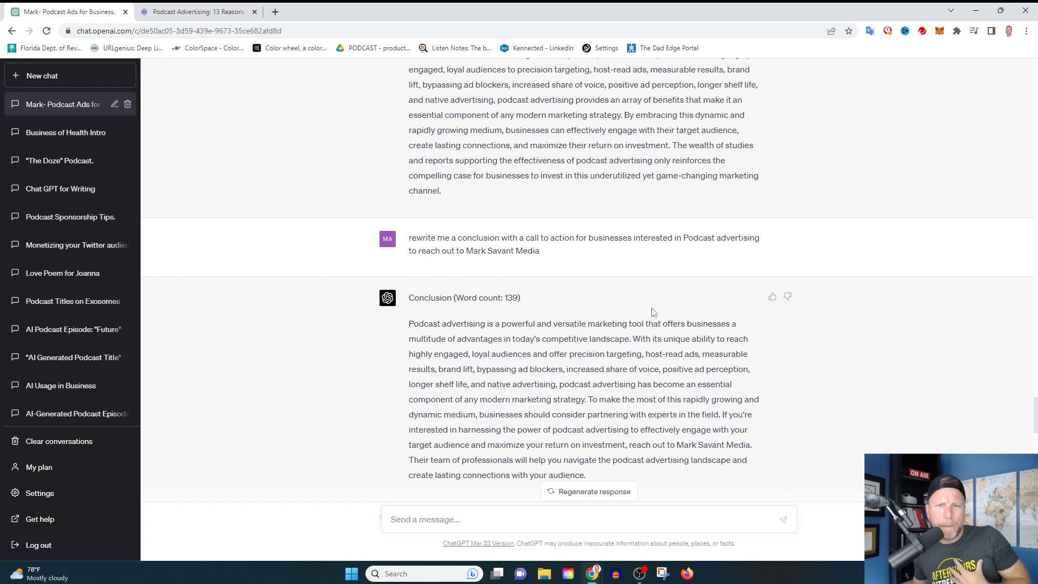
{"action": "mouse_move", "coordinate": [658, 298]}
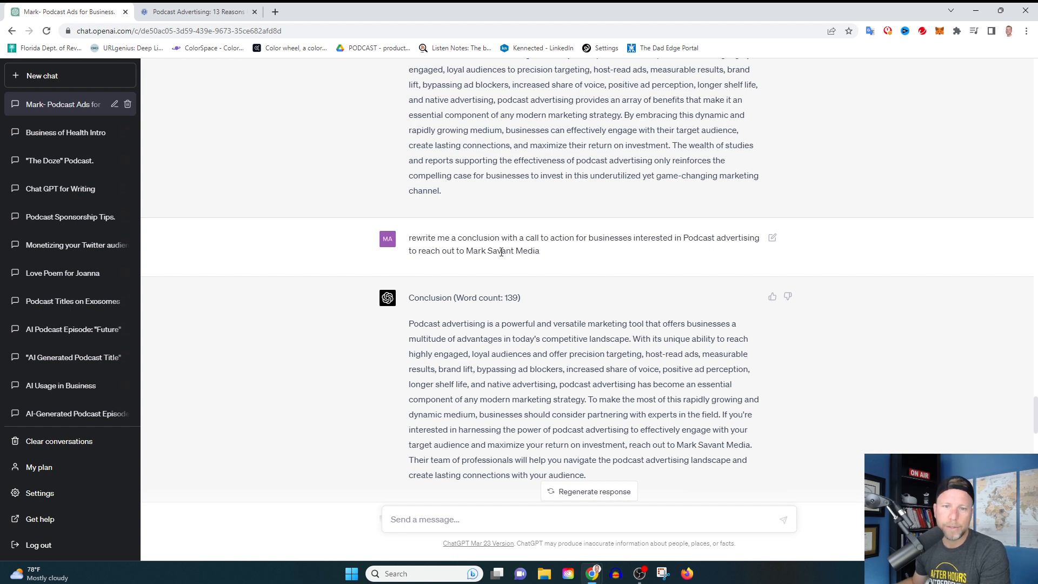
{"action": "mouse_move", "coordinate": [583, 257]}
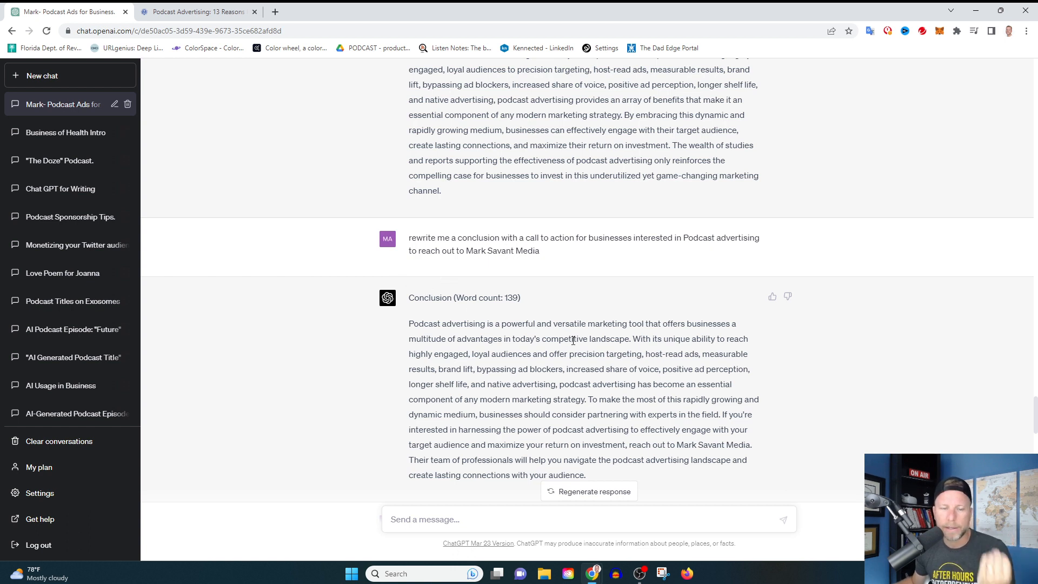
{"action": "mouse_move", "coordinate": [694, 318]}
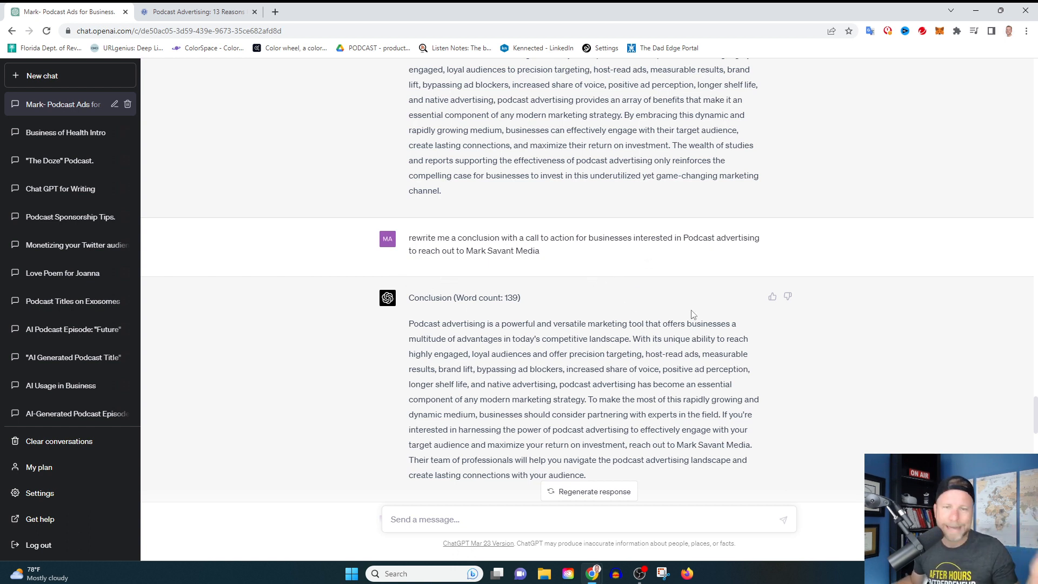
{"action": "mouse_move", "coordinate": [763, 341]}
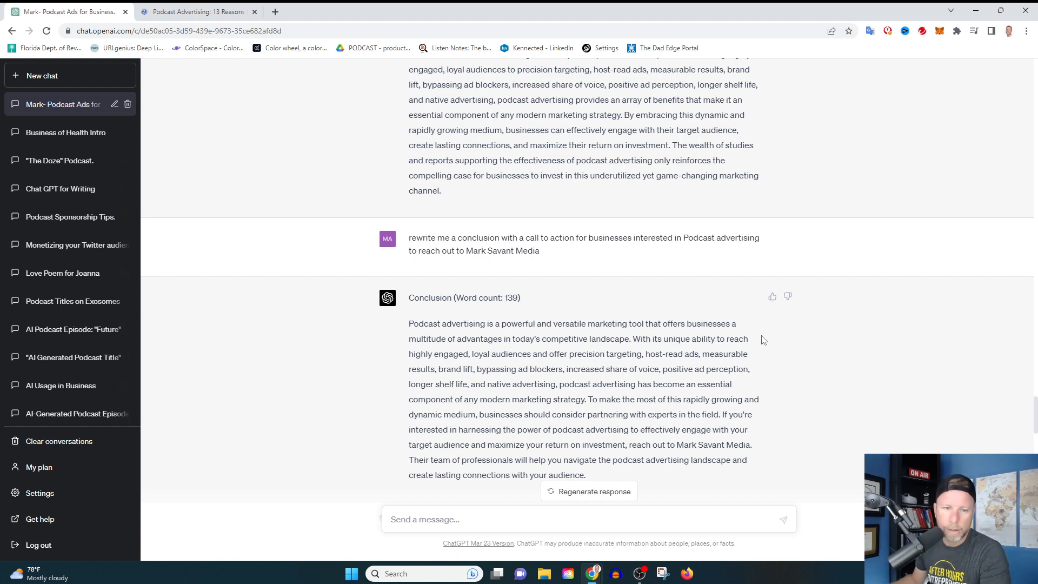
{"action": "mouse_move", "coordinate": [798, 312]}
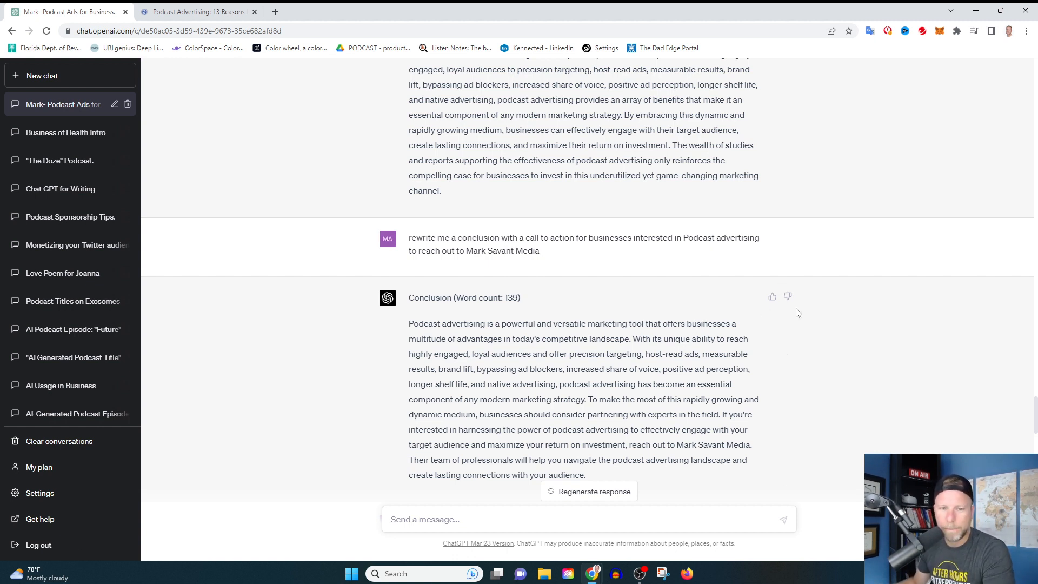
{"action": "mouse_move", "coordinate": [801, 396]}
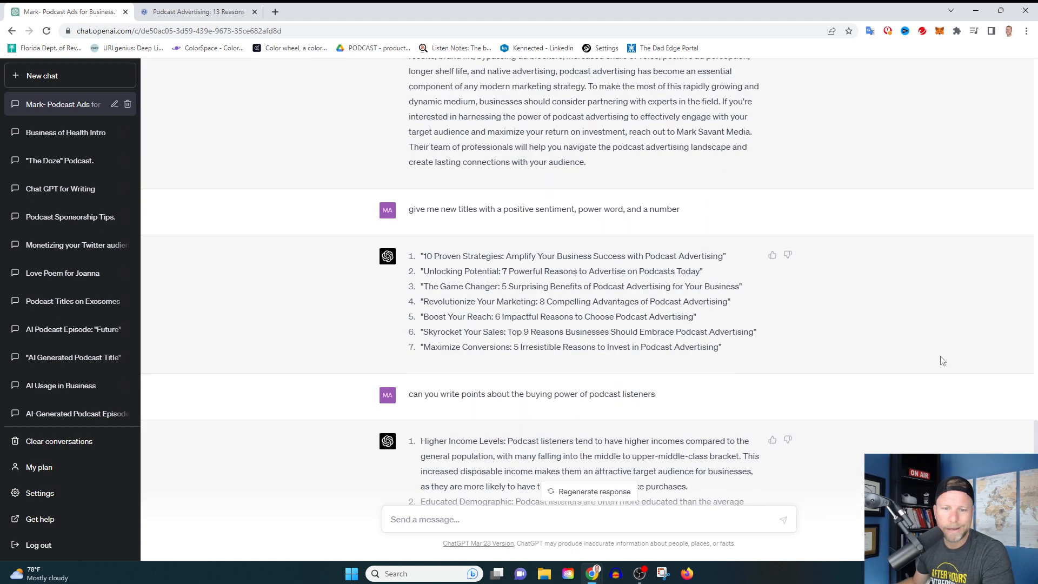
{"action": "scroll", "scroll_direction": "down", "scroll_amount": 3}
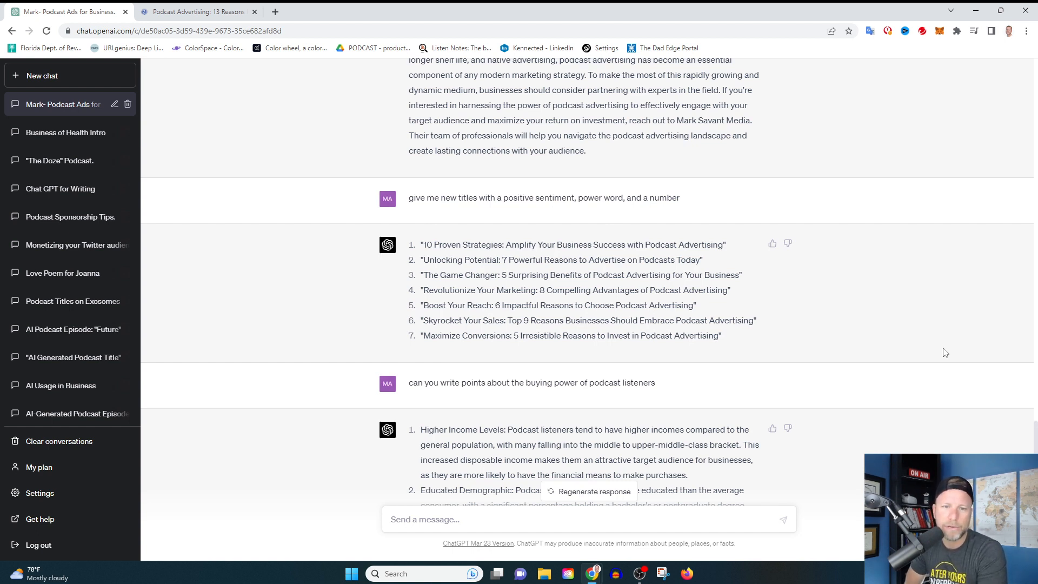
{"action": "mouse_move", "coordinate": [849, 365]}
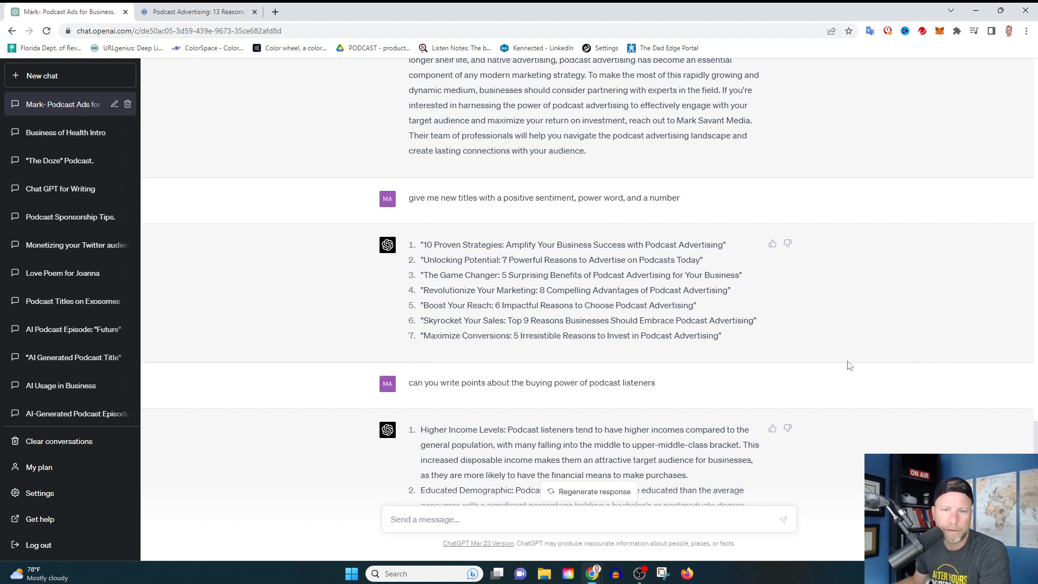
{"action": "mouse_move", "coordinate": [748, 299]}
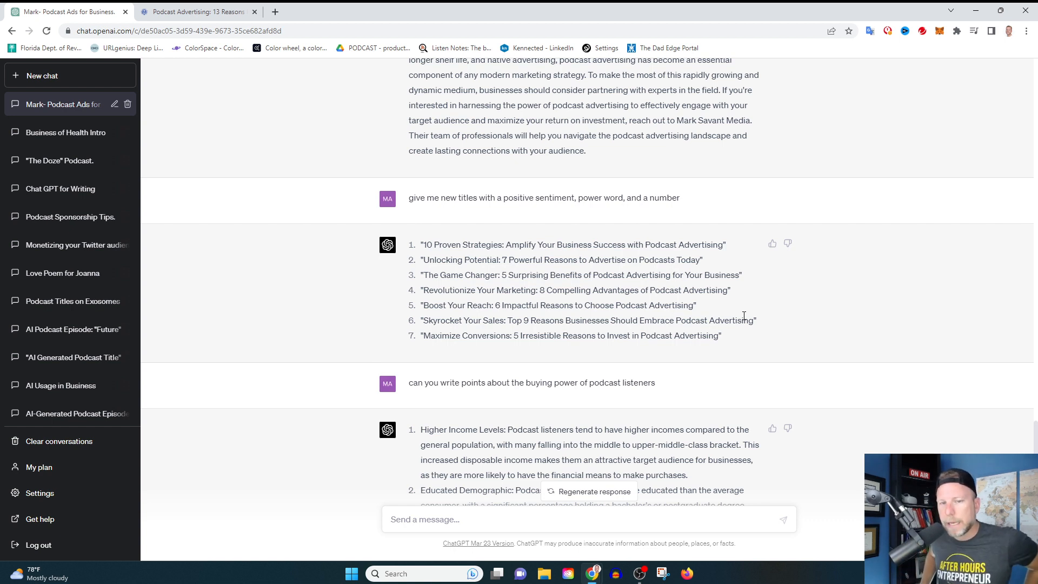
{"action": "mouse_move", "coordinate": [746, 289]}
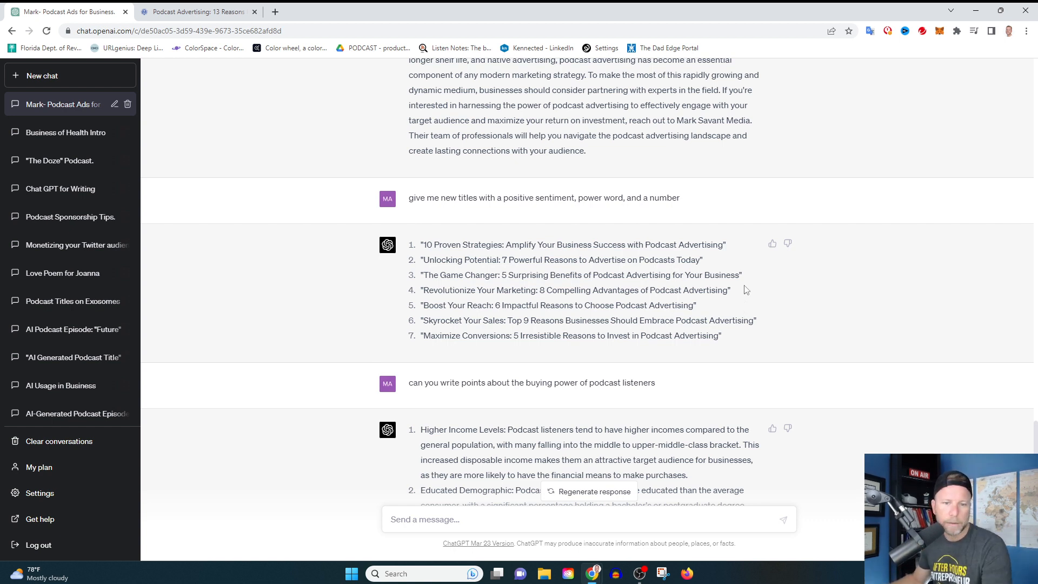
{"action": "mouse_move", "coordinate": [760, 358]}
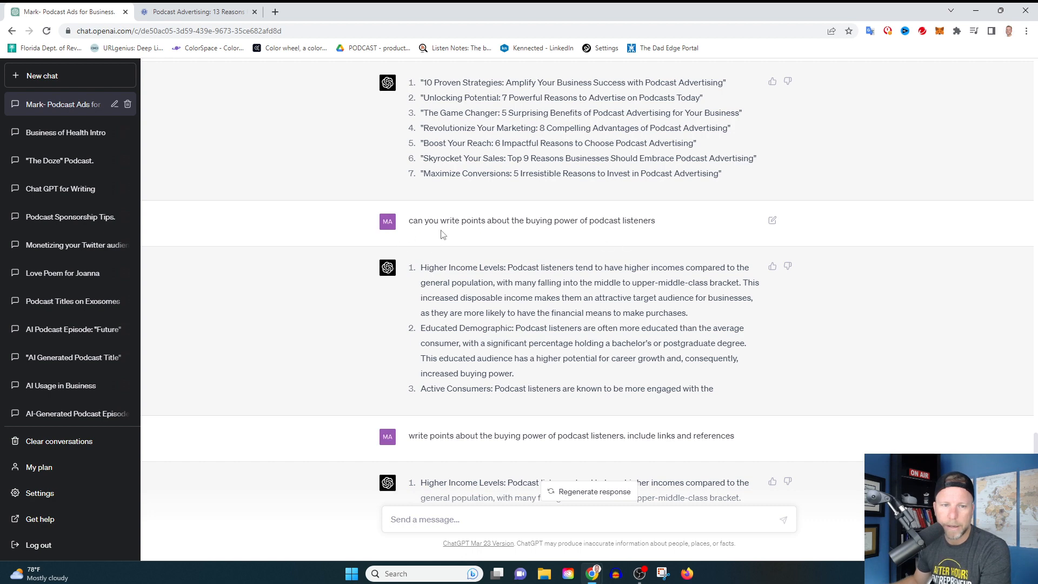
{"action": "mouse_move", "coordinate": [512, 242]}
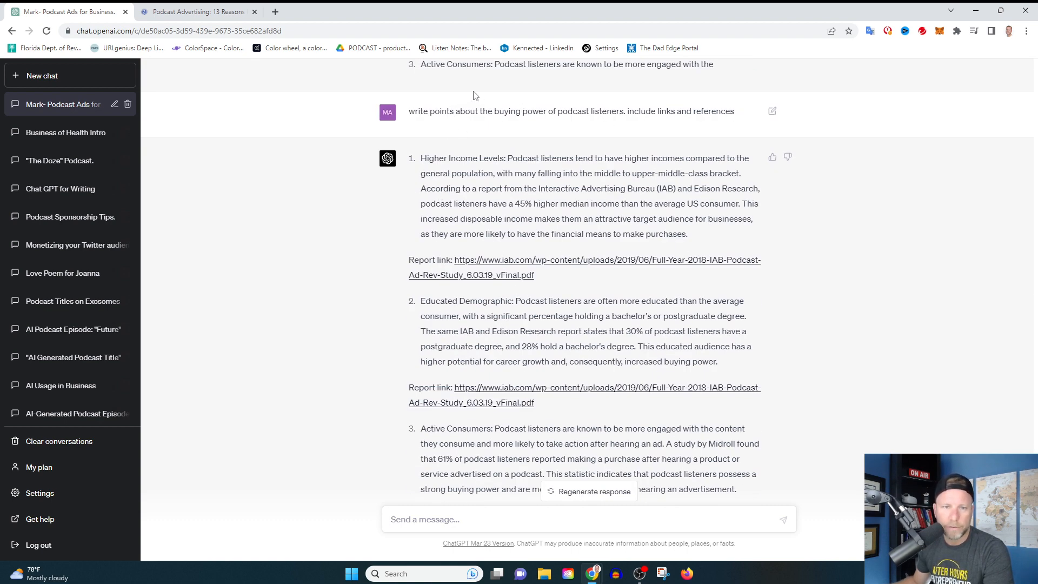
{"action": "mouse_move", "coordinate": [686, 276]}
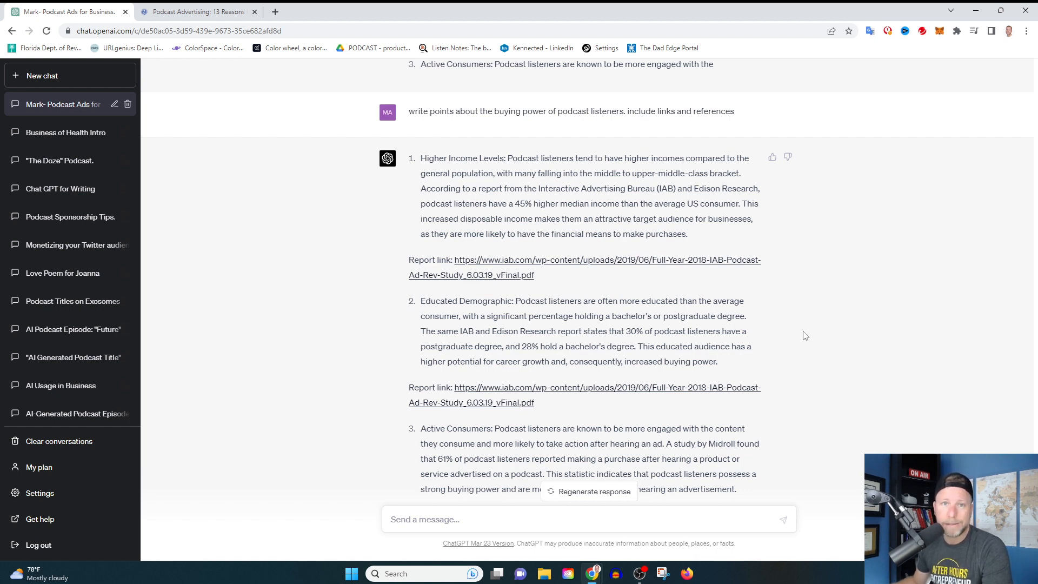
{"action": "mouse_move", "coordinate": [558, 278]}
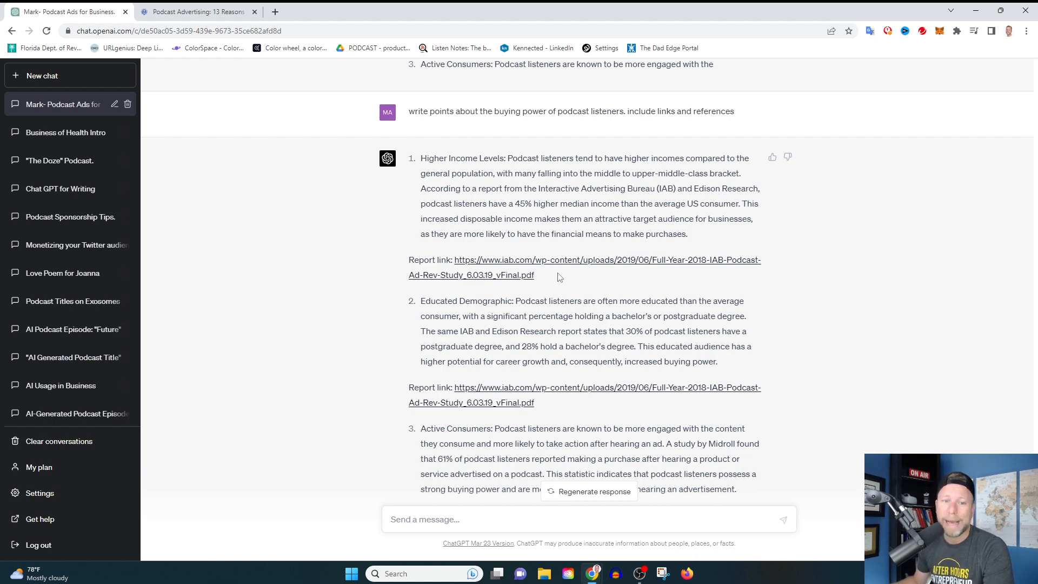
{"action": "scroll", "scroll_direction": "down", "scroll_amount": 3}
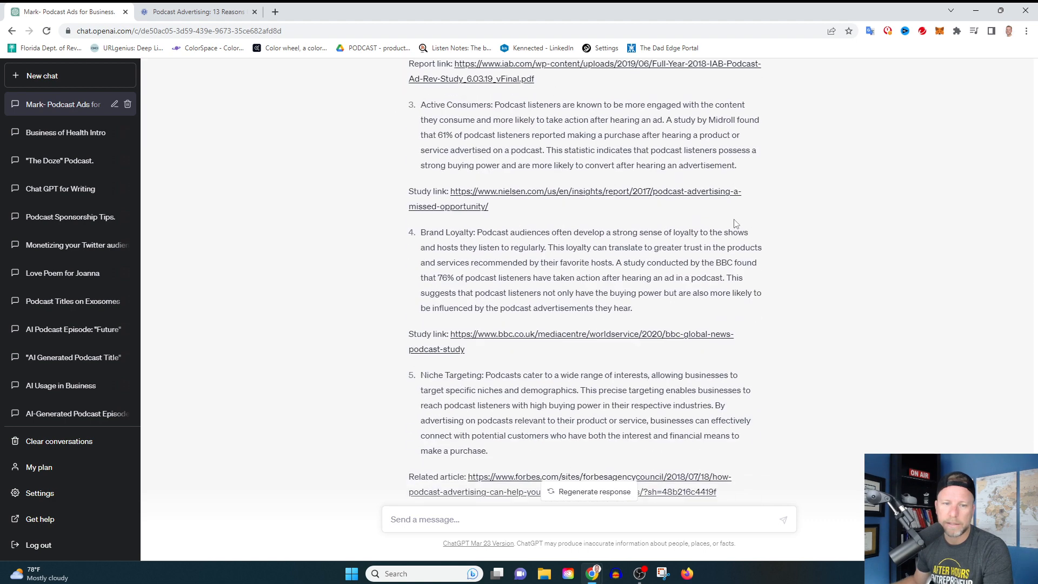
{"action": "scroll", "scroll_direction": "down", "scroll_amount": 3}
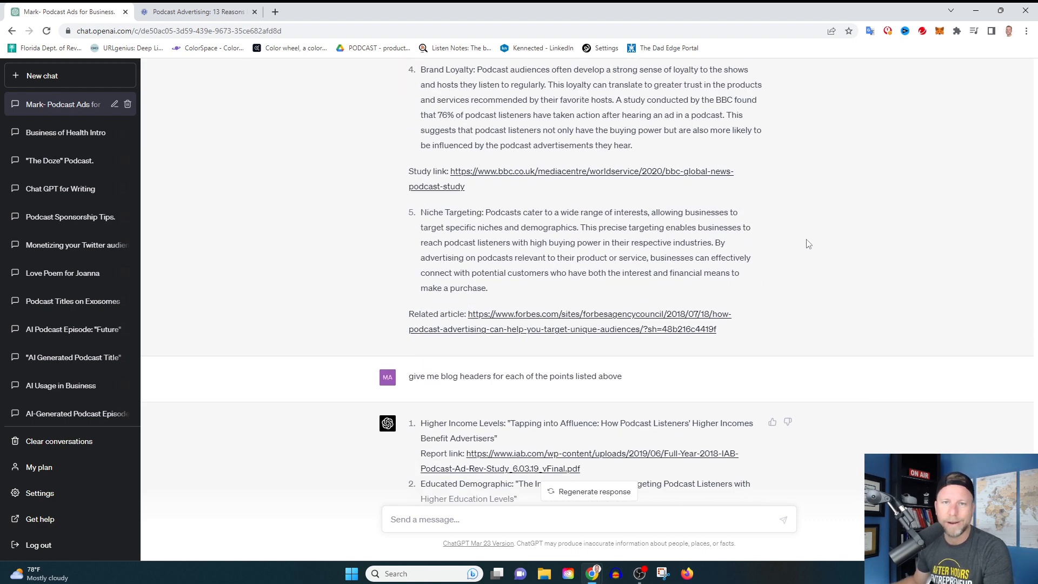
{"action": "mouse_move", "coordinate": [634, 383]}
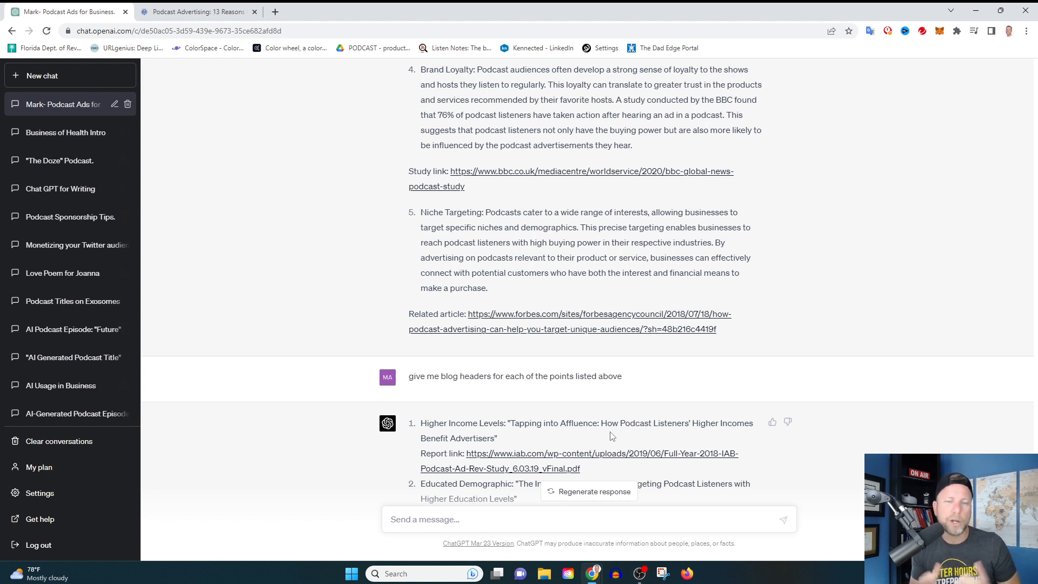
{"action": "mouse_move", "coordinate": [596, 442]}
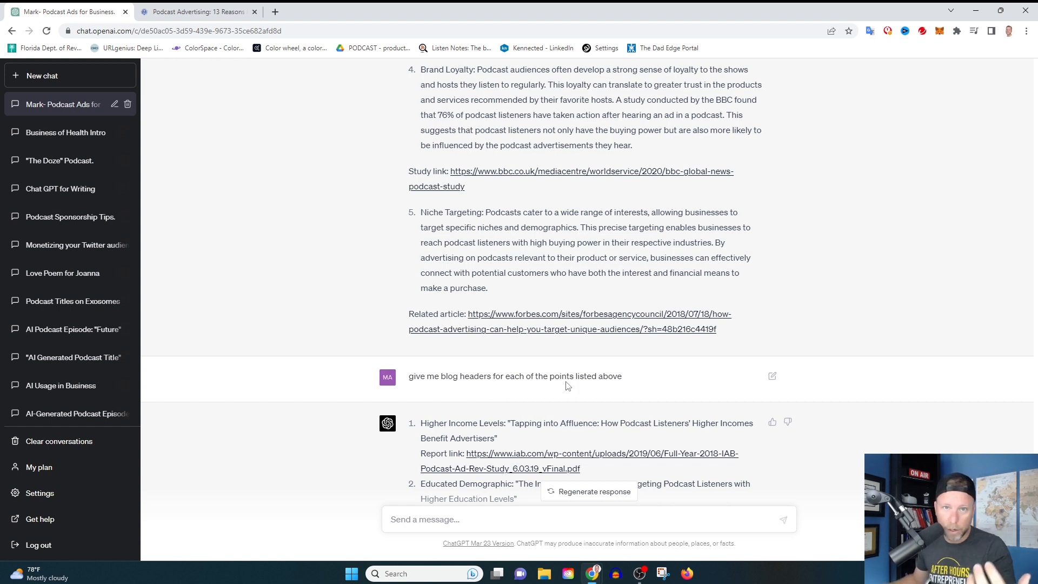
{"action": "mouse_move", "coordinate": [666, 412]}
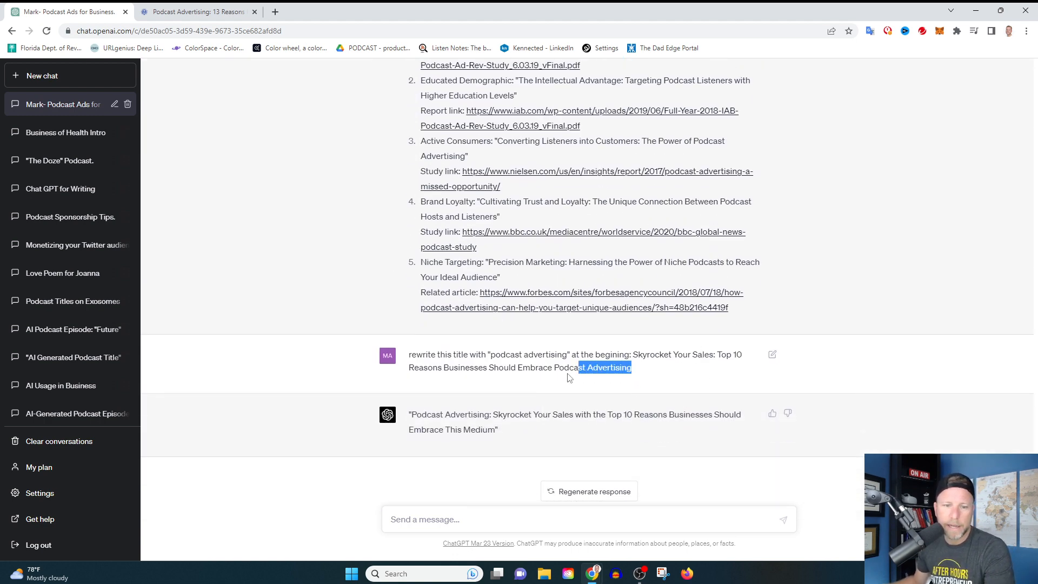
{"action": "triple_click", "coordinate": [516, 361]}
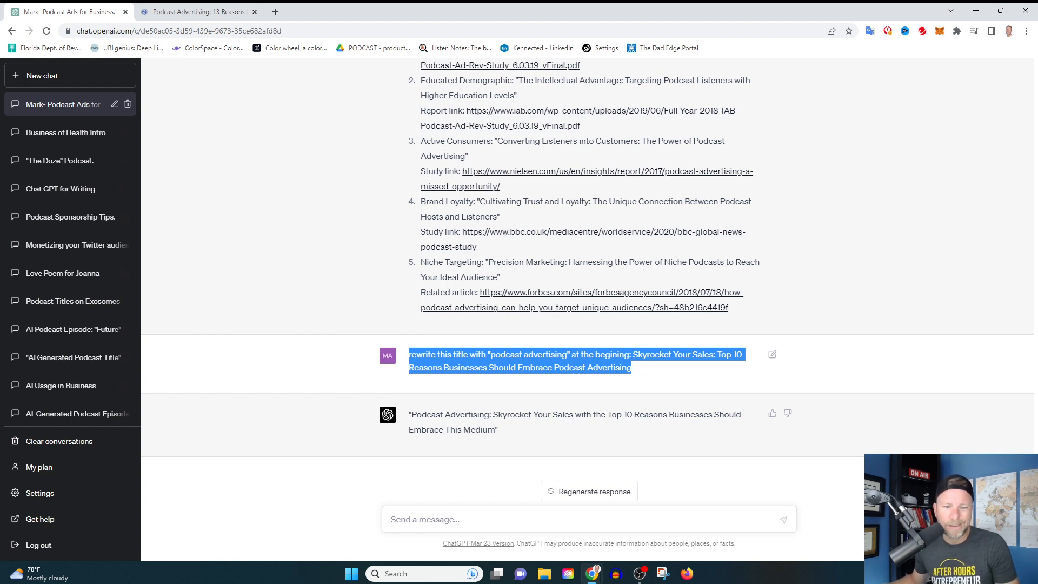
{"action": "mouse_move", "coordinate": [667, 381]}
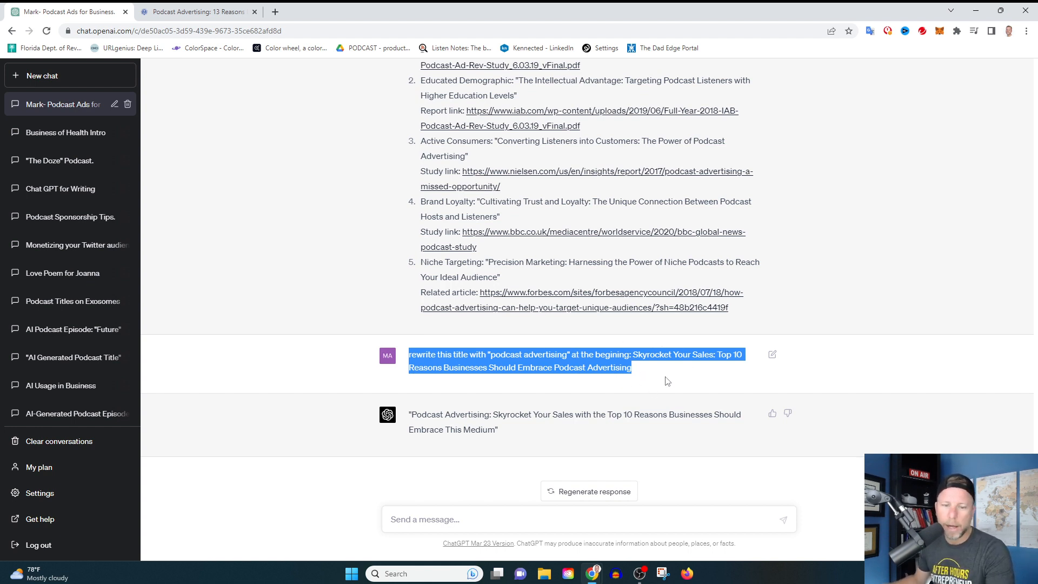